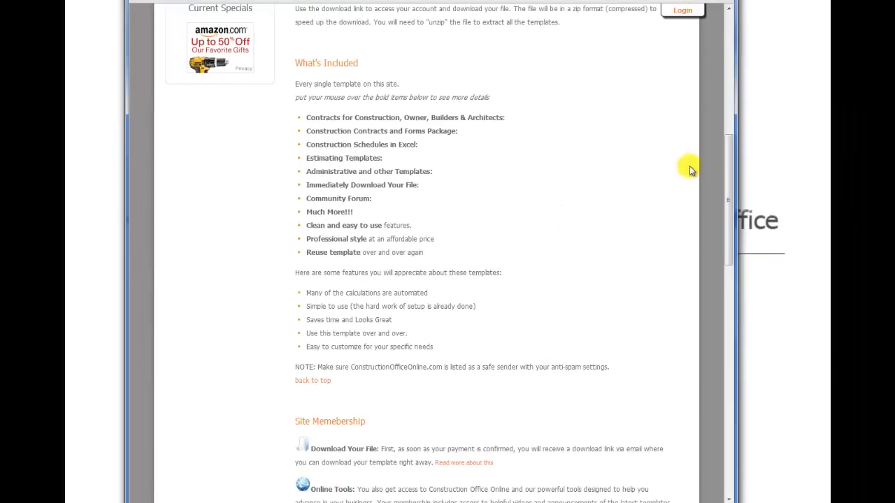
Navigate into the Contractor Forms & Contracts folder, listing its seven subfolders.
scroll("up", 3)
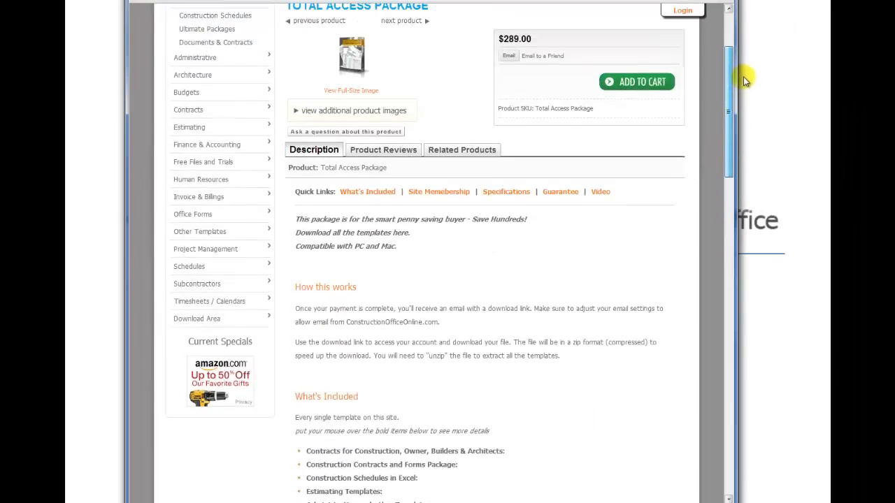
scroll("down", 3)
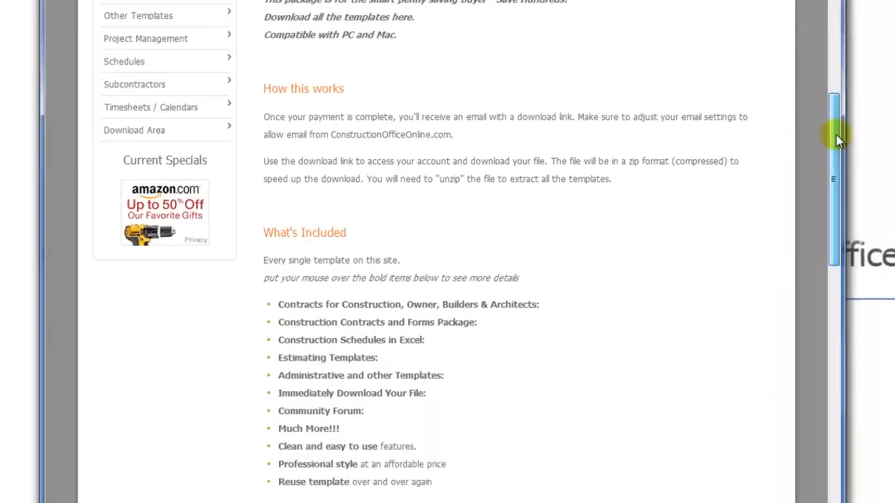
scroll("down", 3)
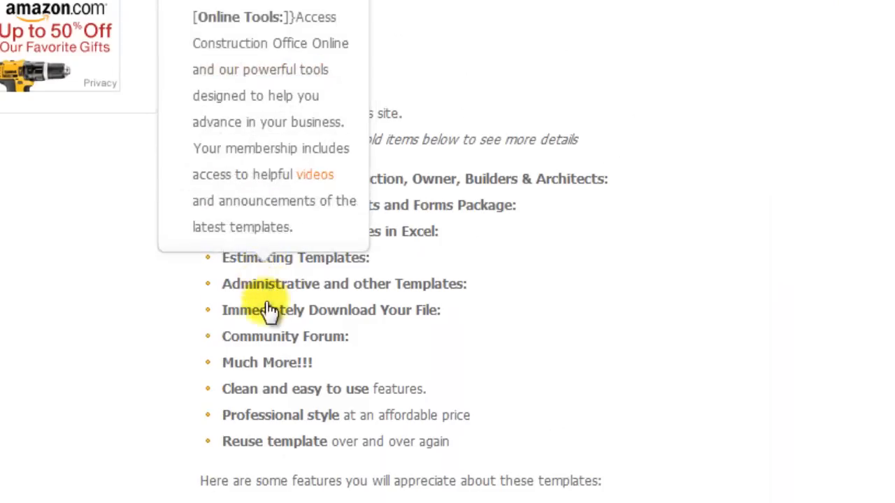
mouse_move(268, 310)
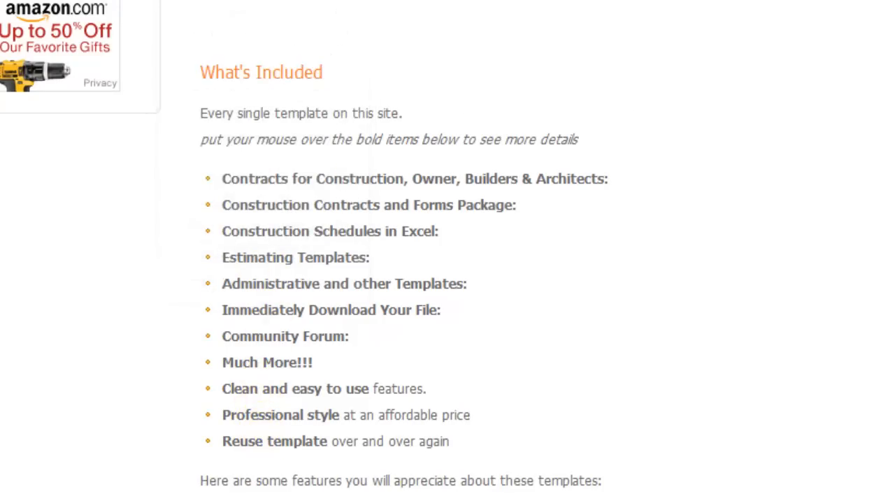
scroll("down", 3)
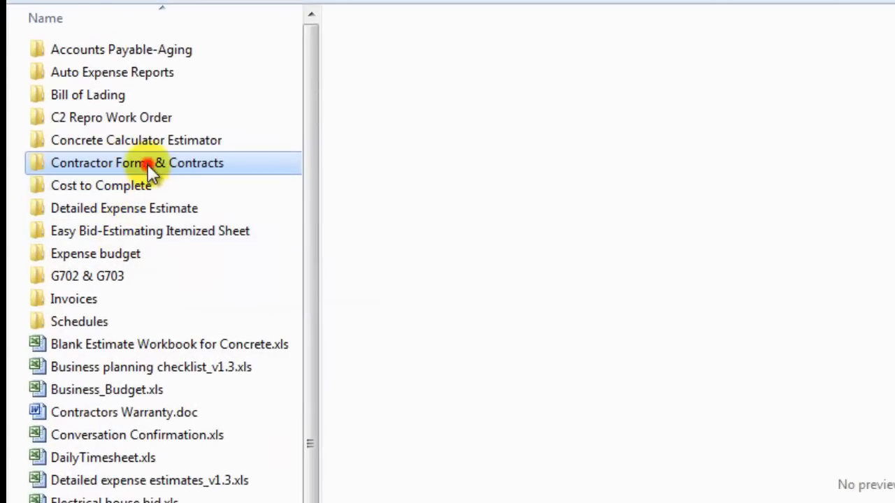
double_click(137, 162)
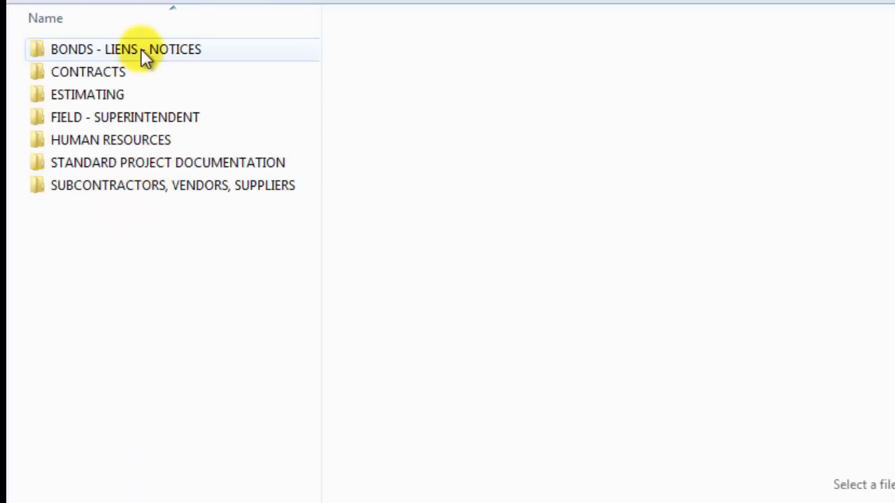
Select subfolders in turn, ending on SUBCONTRACTORS, VENDORS, SUPPLIERS, to view their tooltips.
left_click(87, 71)
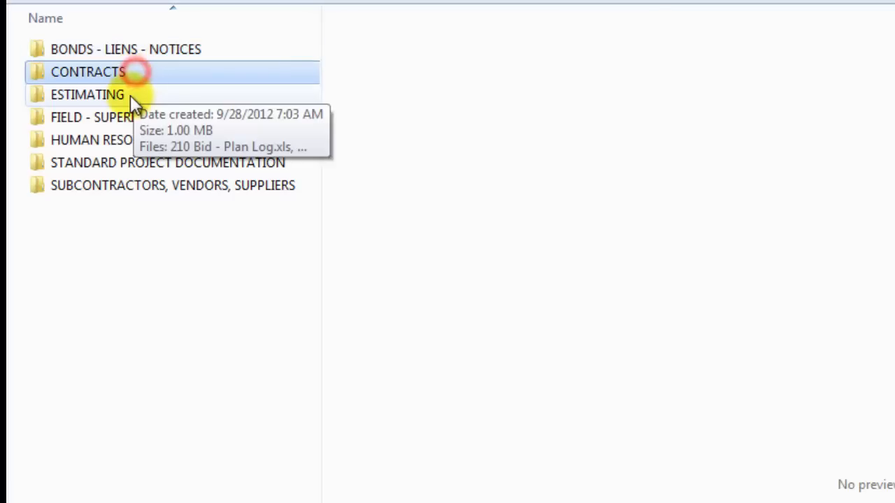
left_click(125, 118)
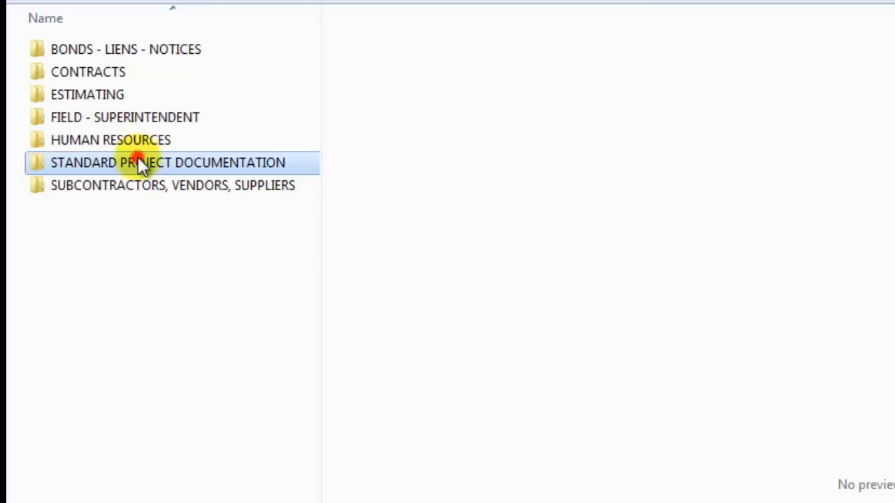
mouse_move(151, 198)
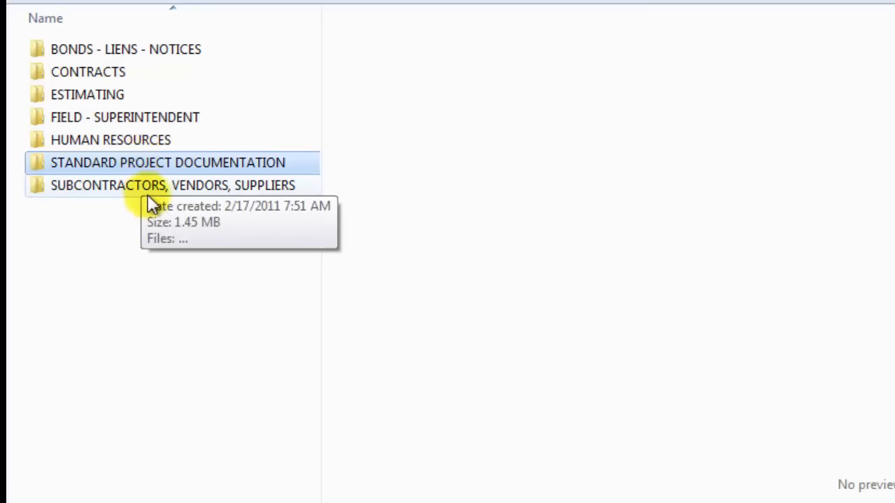
left_click(140, 184)
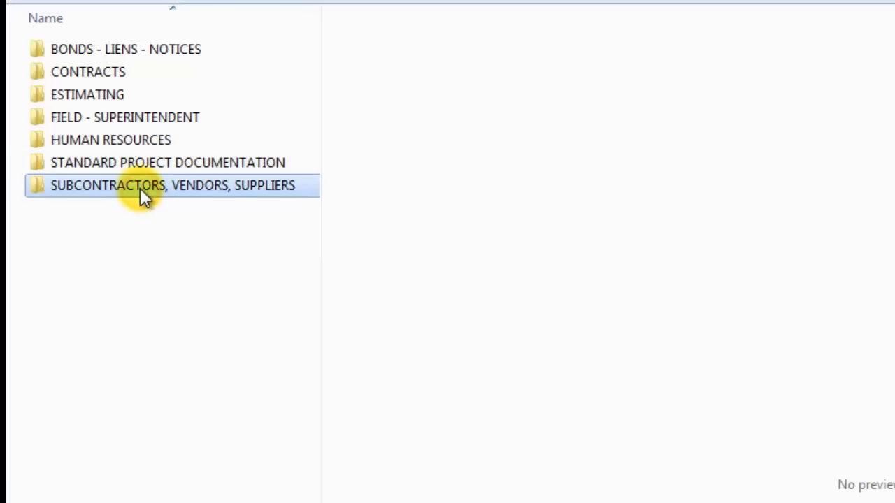
mouse_move(119, 59)
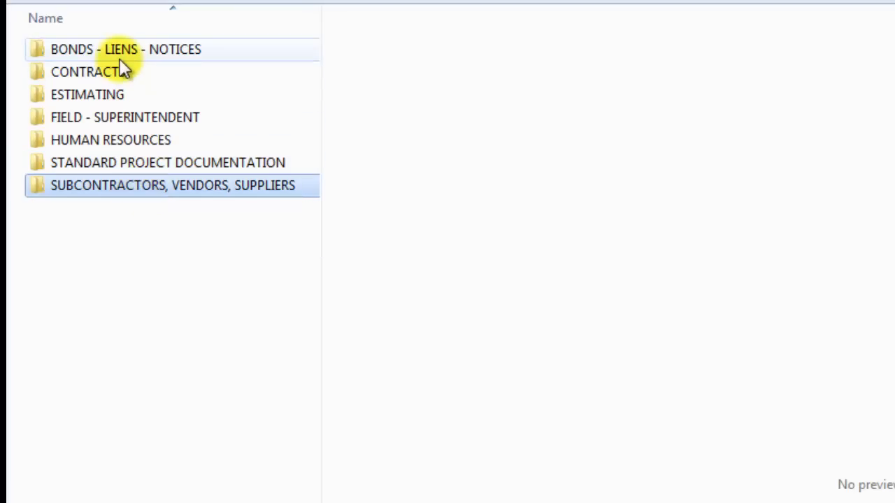
Enter BONDS - LIENS - NOTICES and preview templates 704, 705, 707, 710, 712 and 714.
double_click(172, 185)
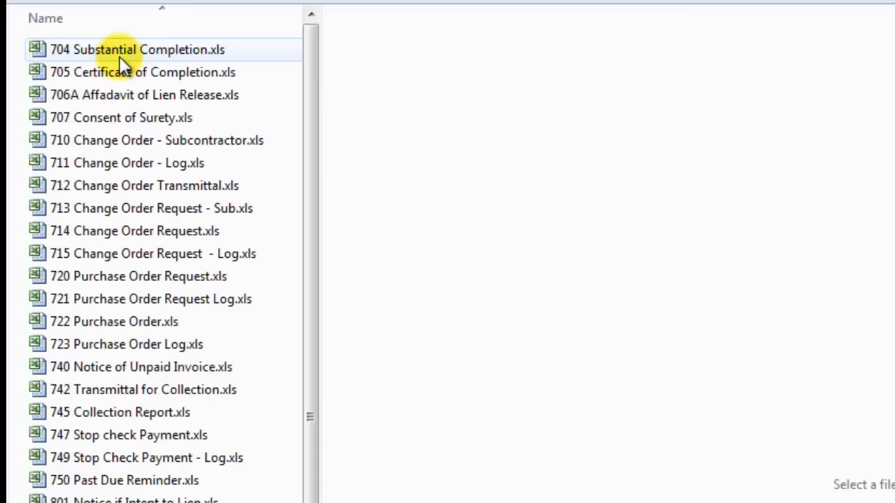
double_click(137, 49)
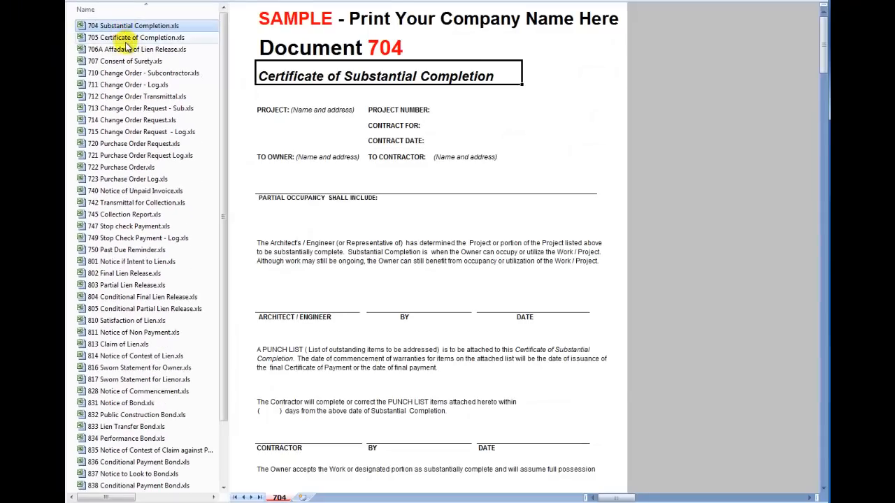
left_click(134, 36)
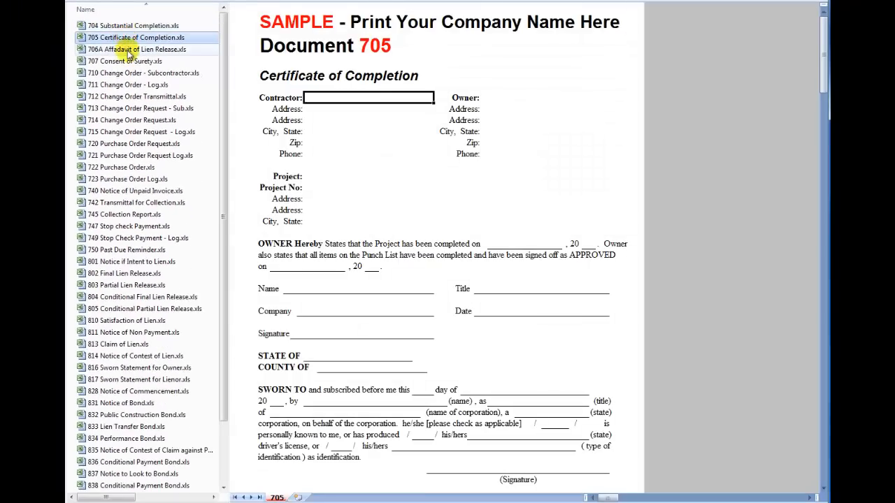
left_click(129, 61)
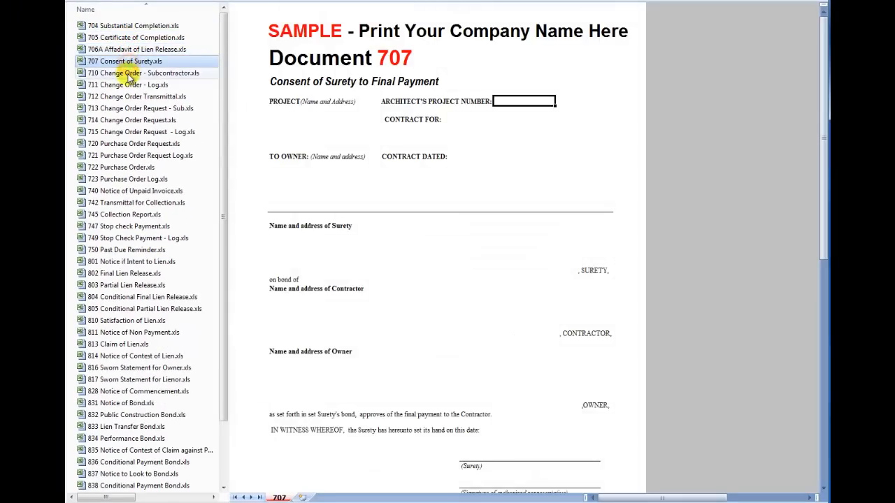
left_click(139, 72)
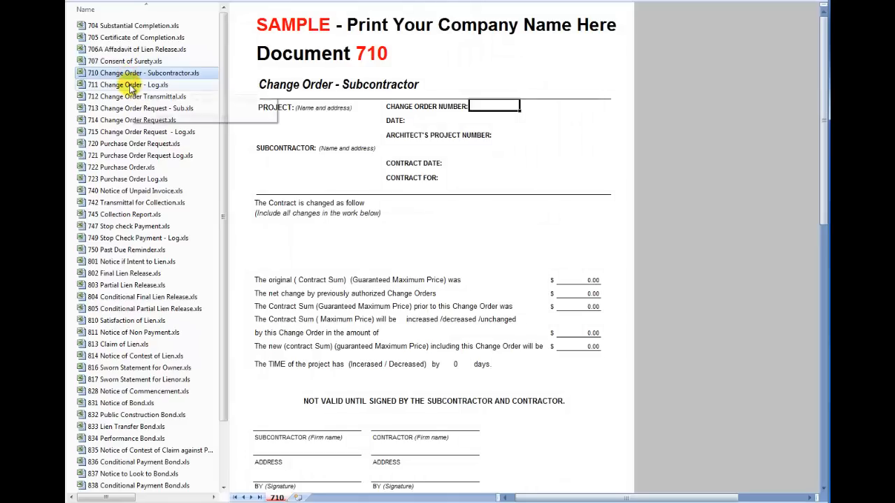
mouse_move(330, 29)
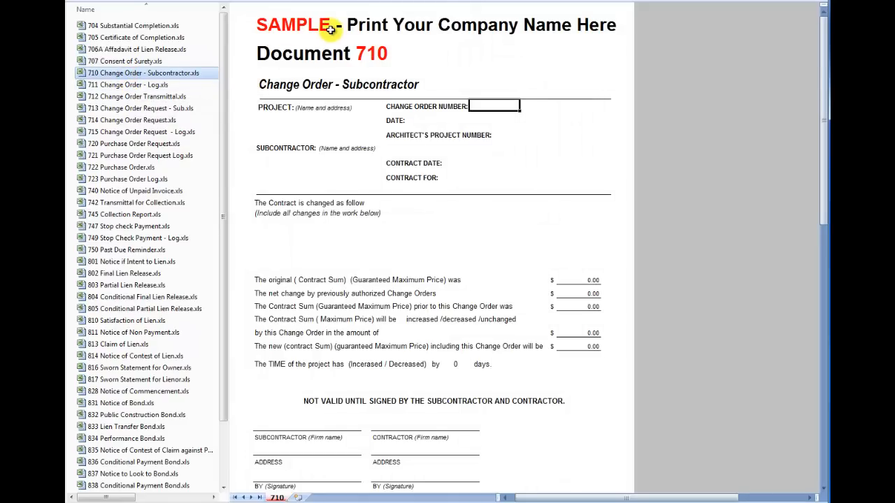
mouse_move(285, 72)
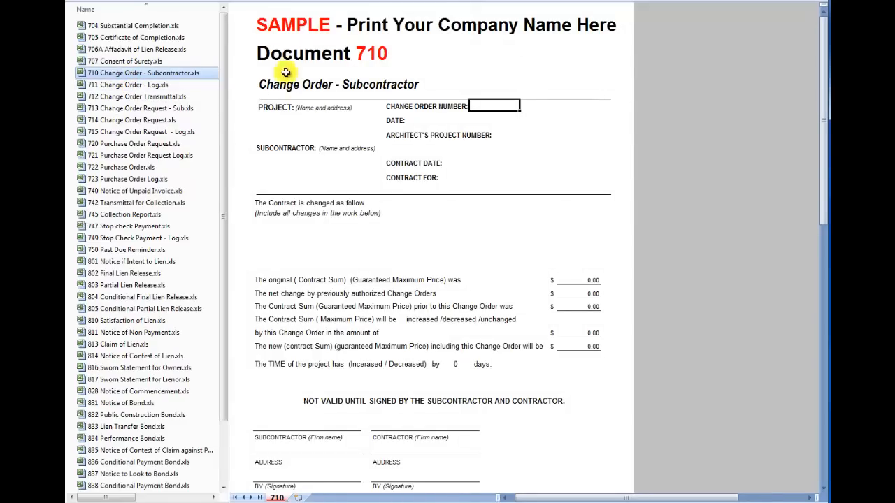
left_click(137, 96)
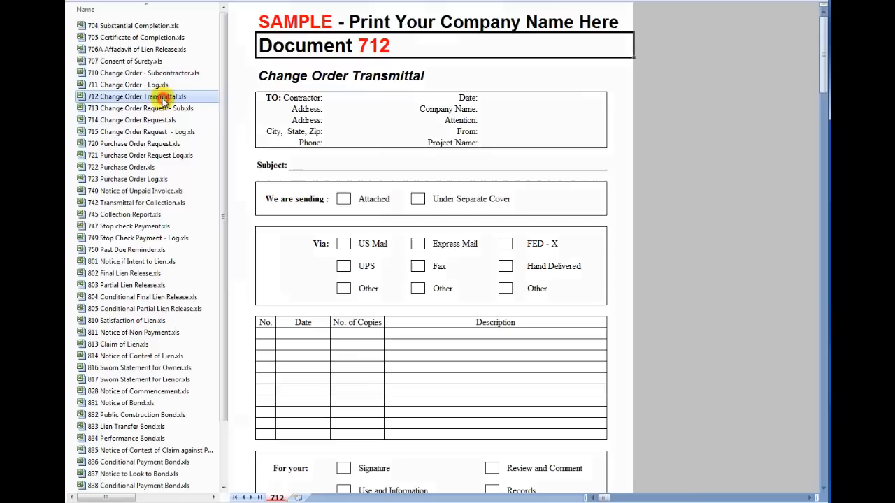
left_click(132, 120)
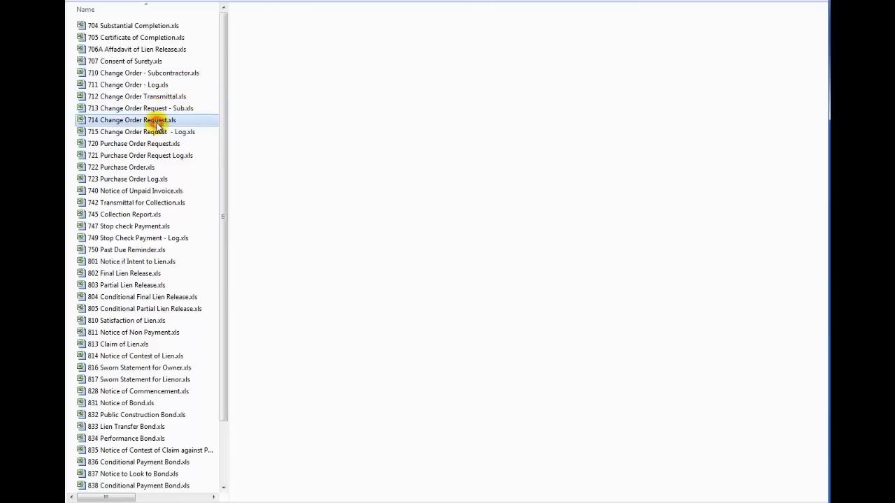
Preview the change order request log, 802 Final Lien Release, 723 Purchase Order Log and 853 Notice to Proceed, then return to the subfolders.
left_click(132, 131)
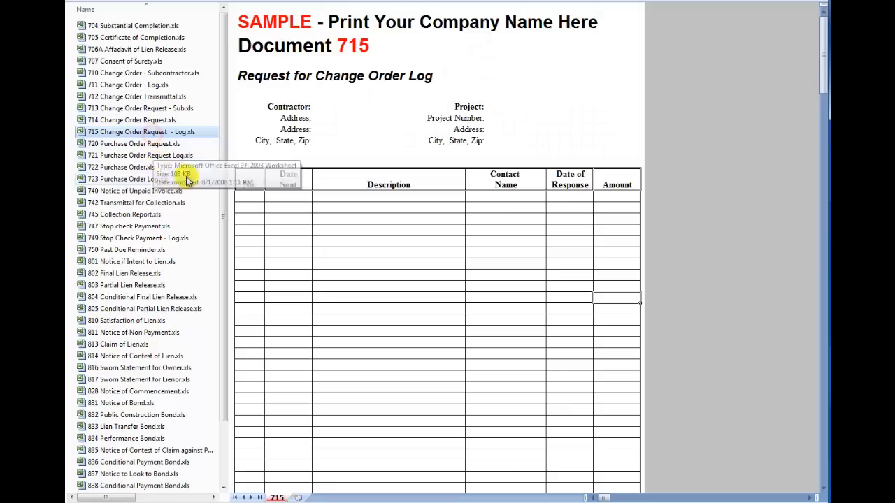
left_click(132, 120)
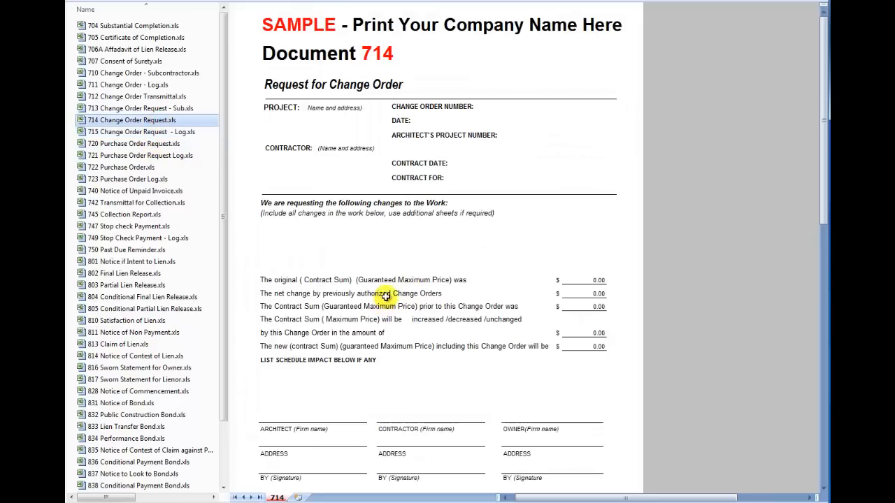
mouse_move(128, 226)
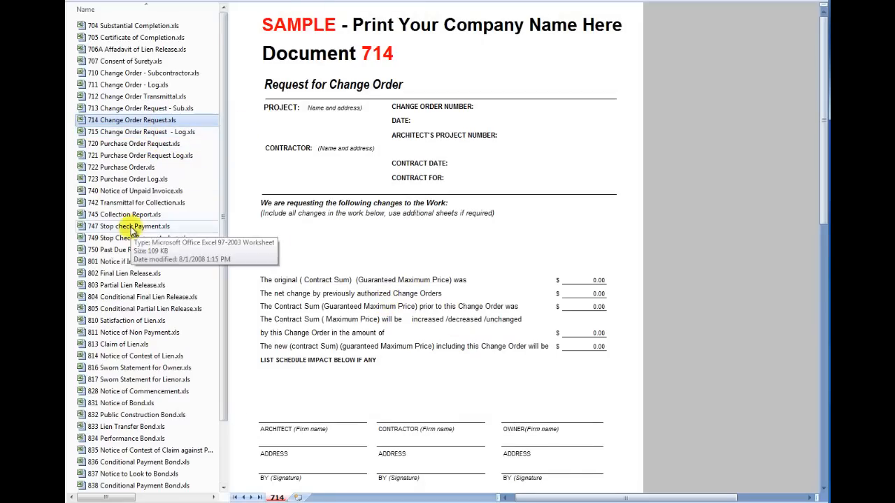
left_click(129, 273)
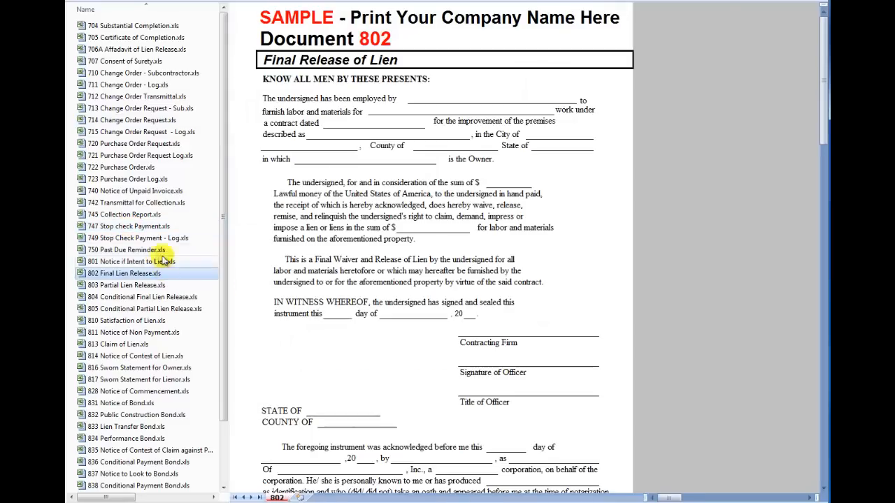
mouse_move(166, 263)
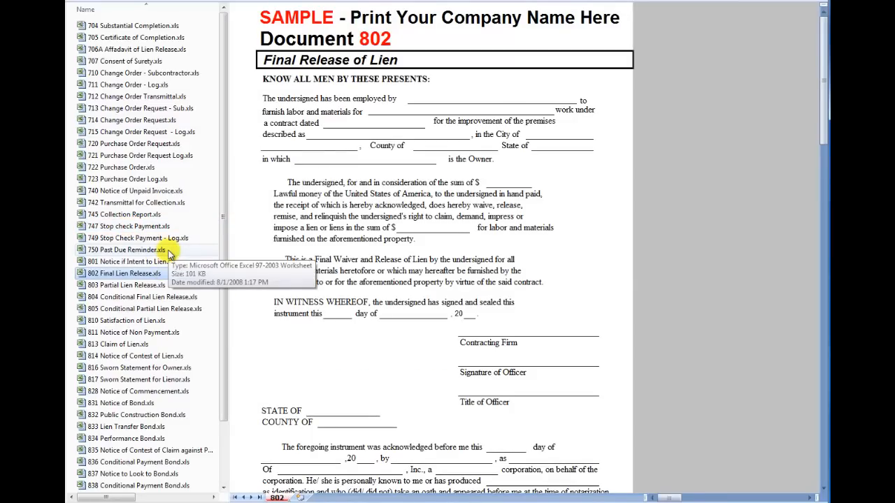
left_click(132, 179)
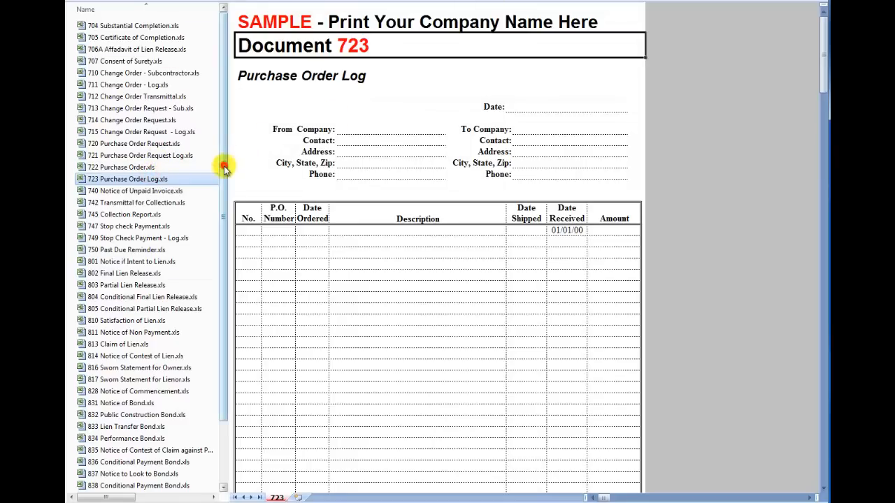
scroll("down", 3)
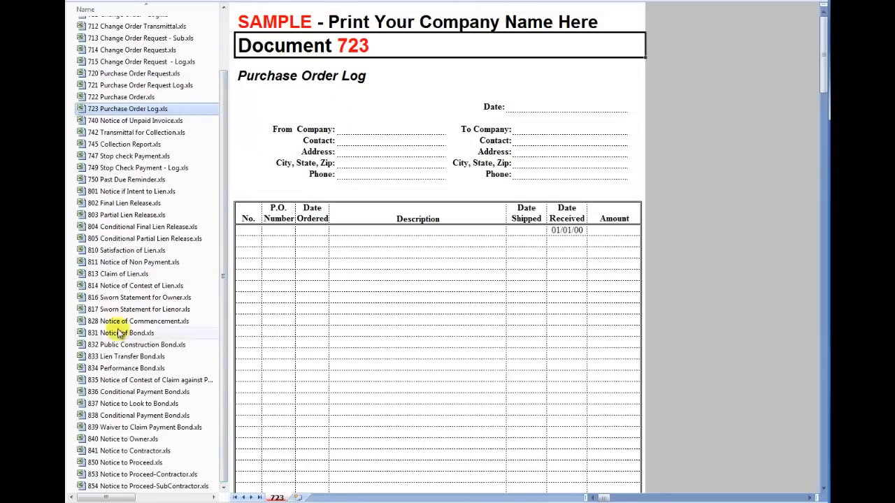
left_click(143, 474)
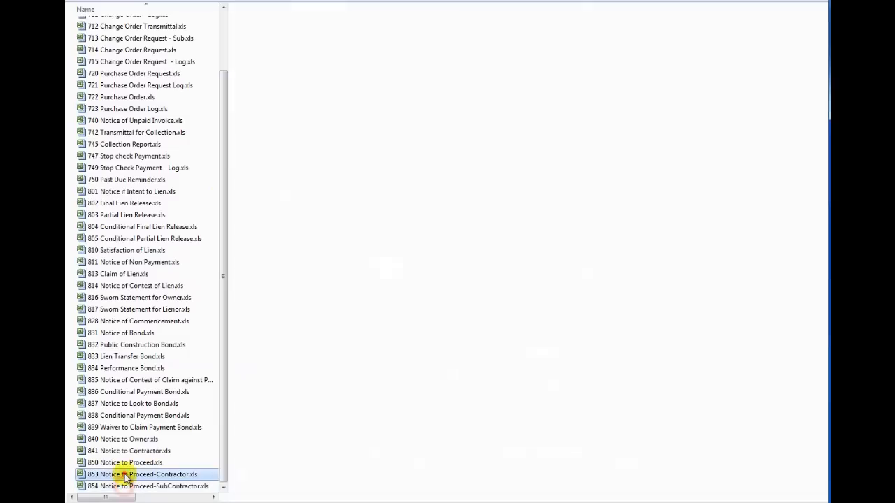
left_click(140, 391)
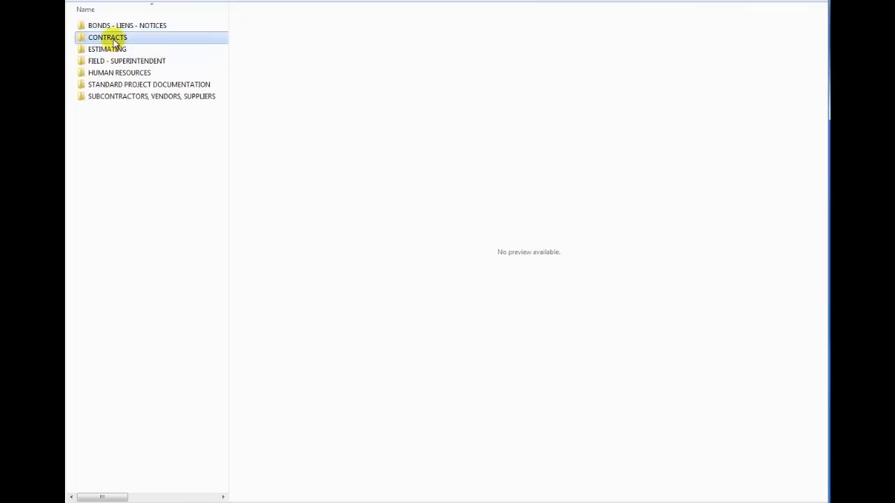
Enter CONTRACTS and preview the owner–contractor, engineer–contractor and contractor–subcontractor agreements through Document 110.
double_click(108, 36)
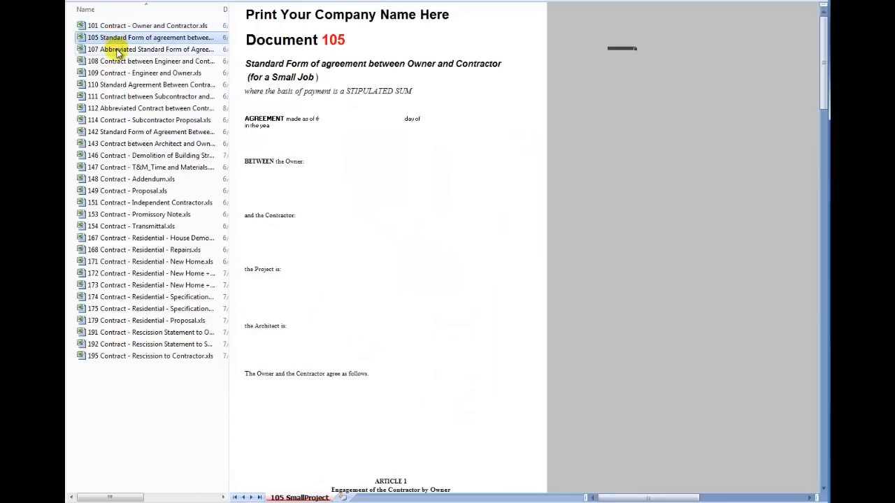
left_click(151, 49)
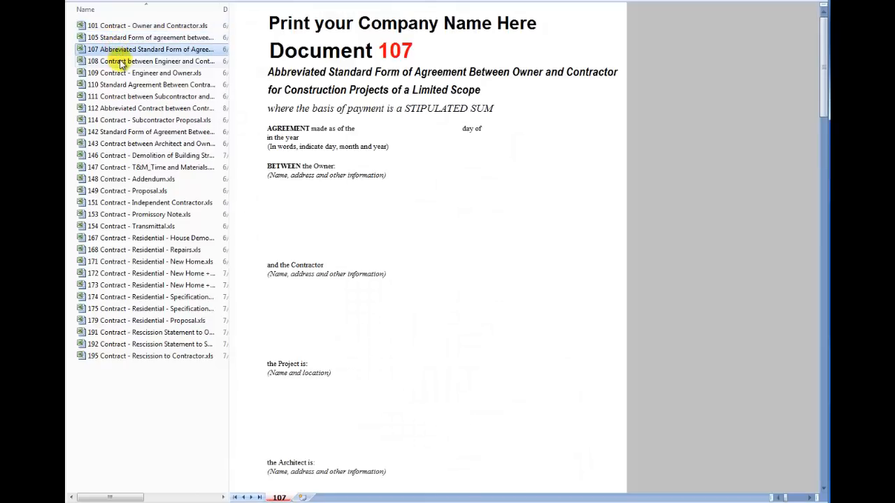
left_click(147, 61)
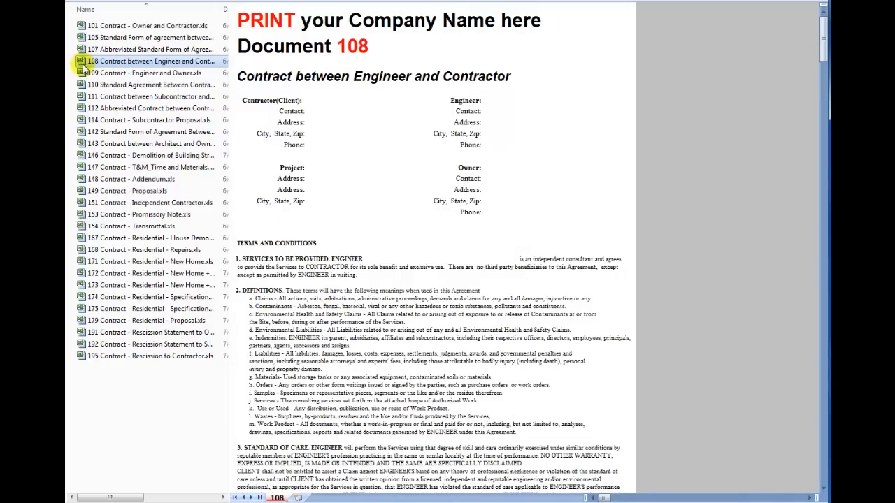
mouse_move(101, 75)
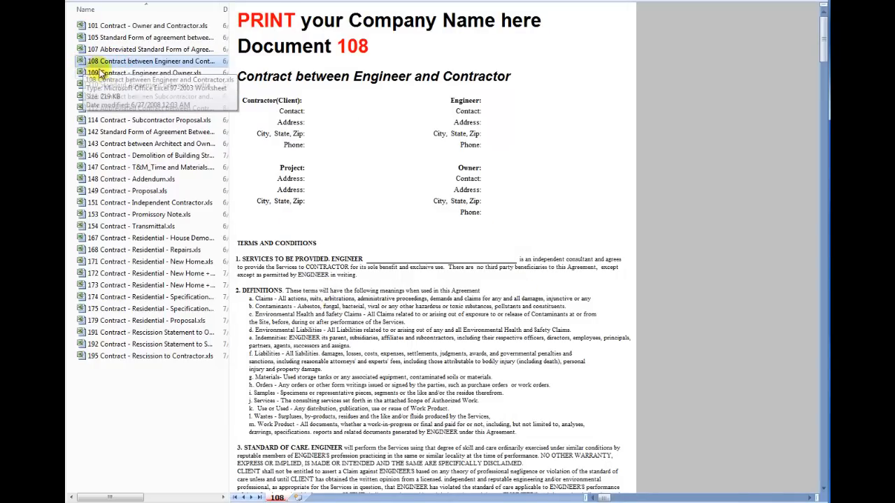
left_click(151, 84)
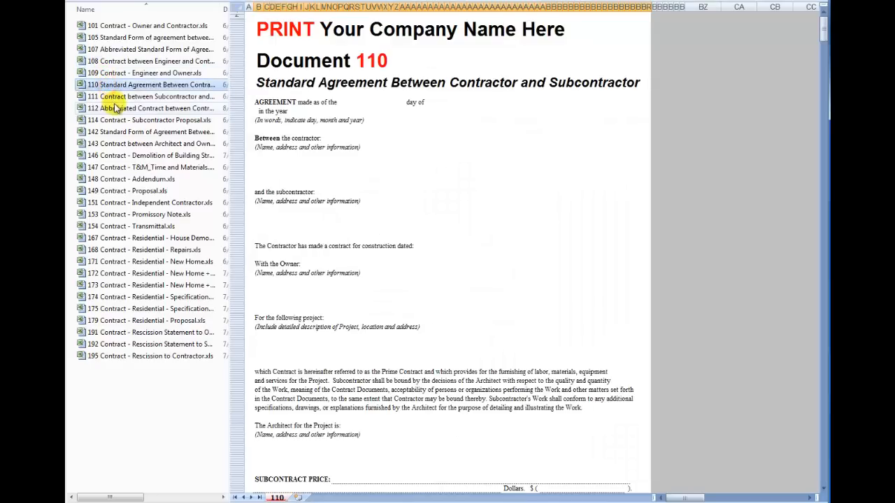
left_click(151, 143)
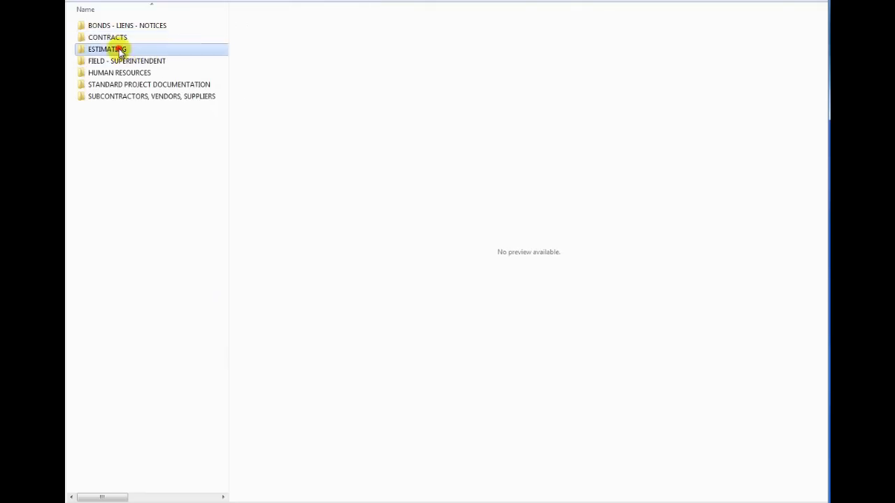
Enter ESTIMATING and preview the Telephone Bid Sheet and Time and Materials Log templates.
double_click(106, 49)
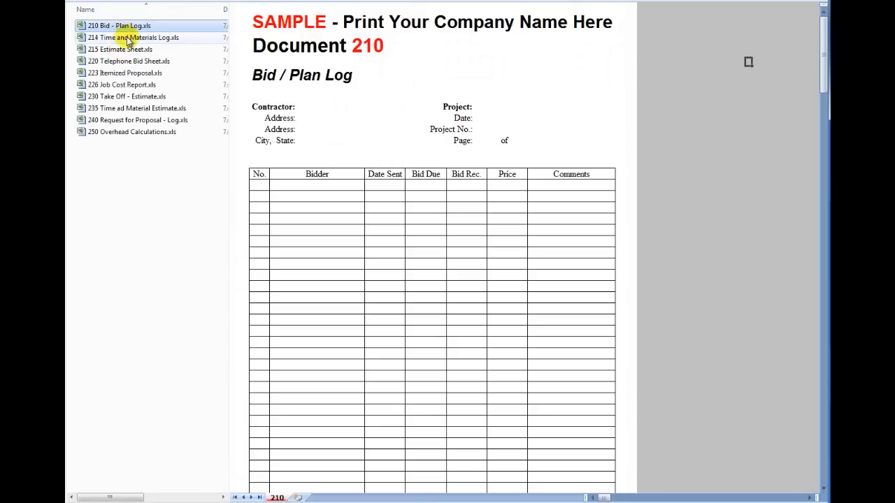
left_click(128, 61)
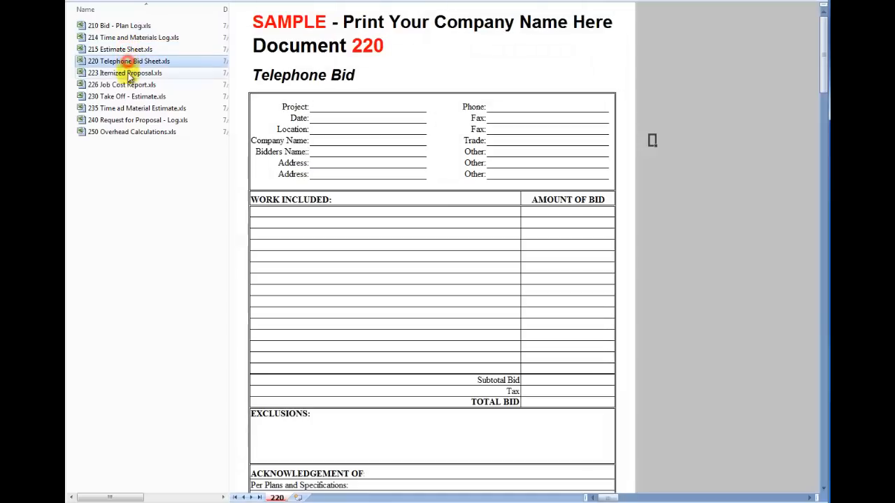
left_click(134, 37)
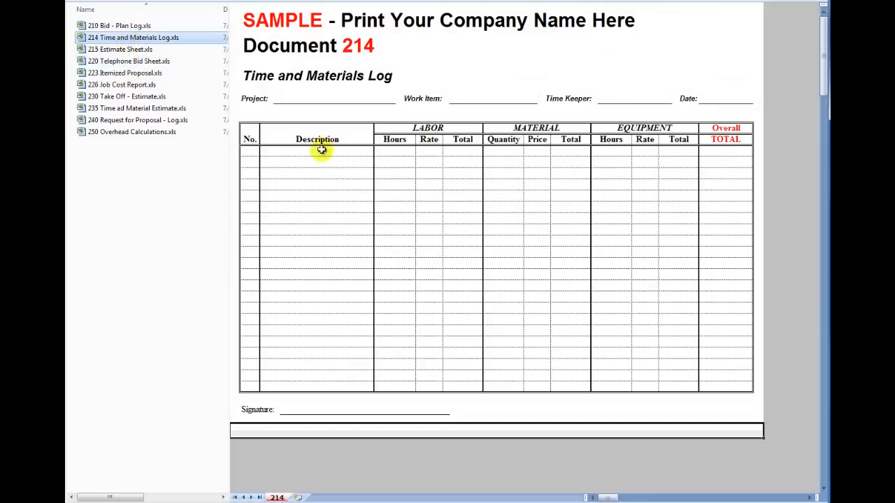
mouse_move(372, 165)
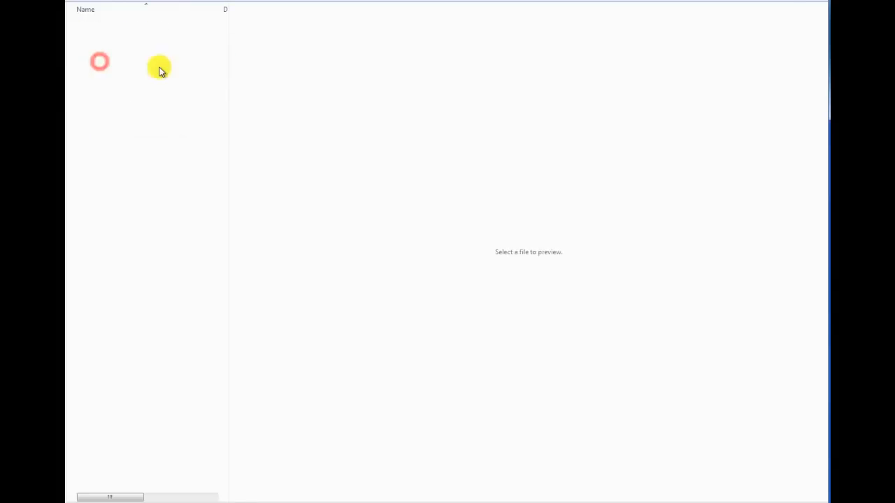
Preview the Project Info Sheet, Drawing Log, Deficiency Notice and Field Change Report field templates.
left_click(129, 25)
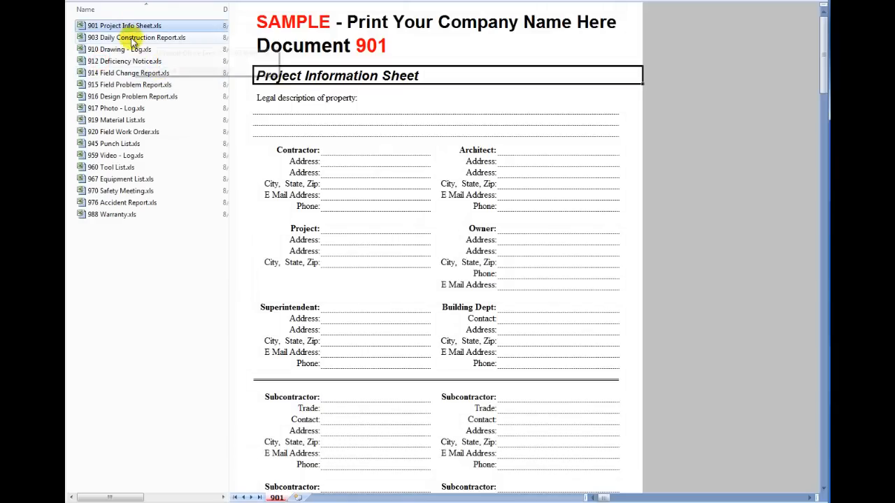
left_click(118, 49)
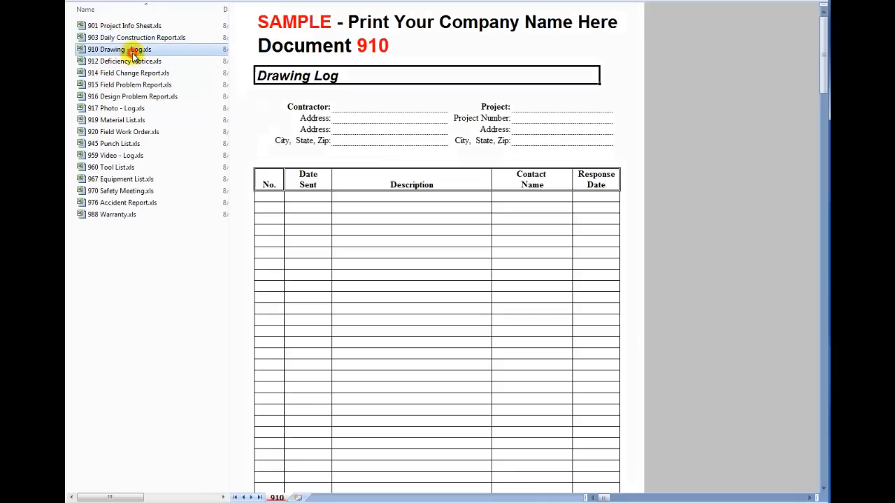
left_click(124, 62)
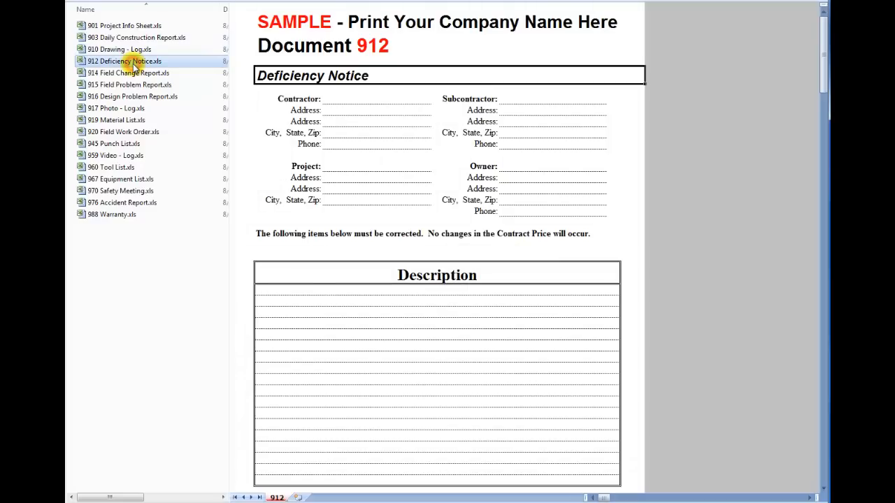
left_click(129, 72)
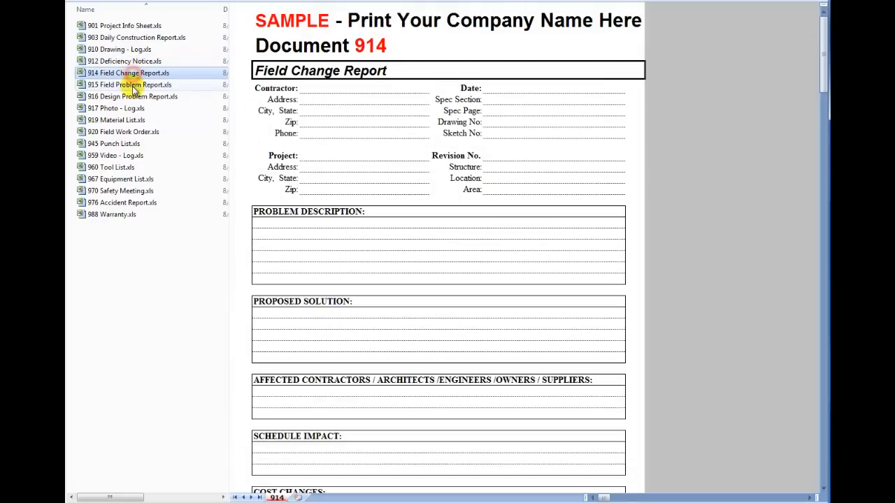
left_click(132, 95)
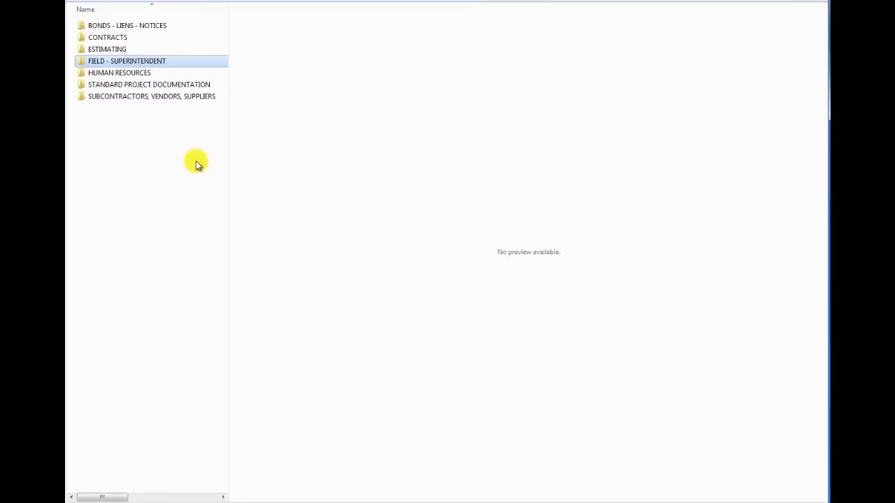
Enter HUMAN RESOURCES and preview the Daily Time Sheet, Disciplinary Notice and Unsatisfactory Work Performance templates.
double_click(120, 72)
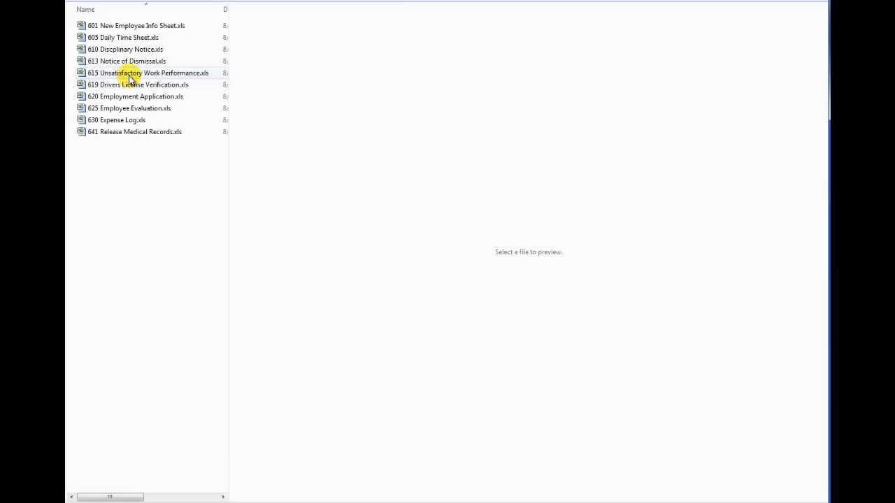
left_click(123, 37)
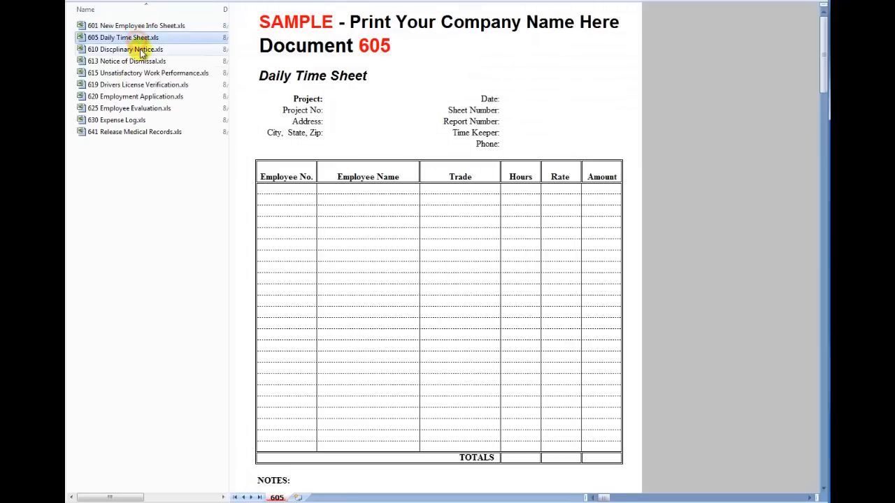
left_click(126, 49)
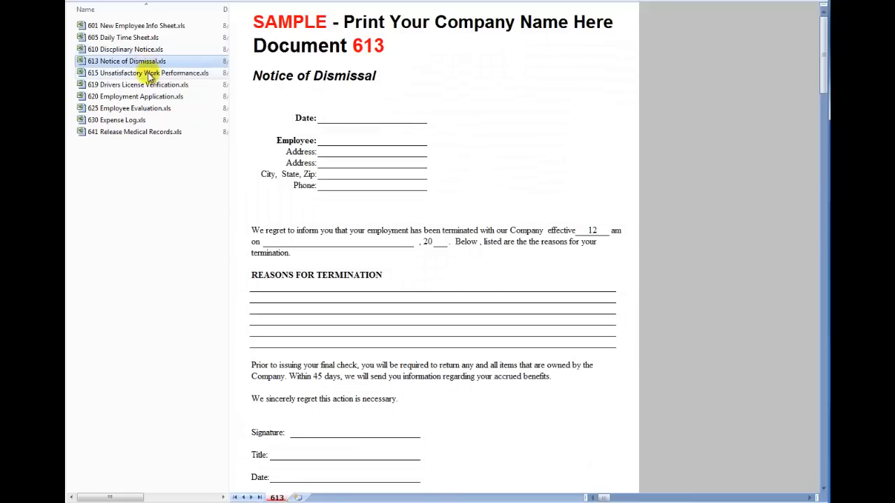
left_click(149, 72)
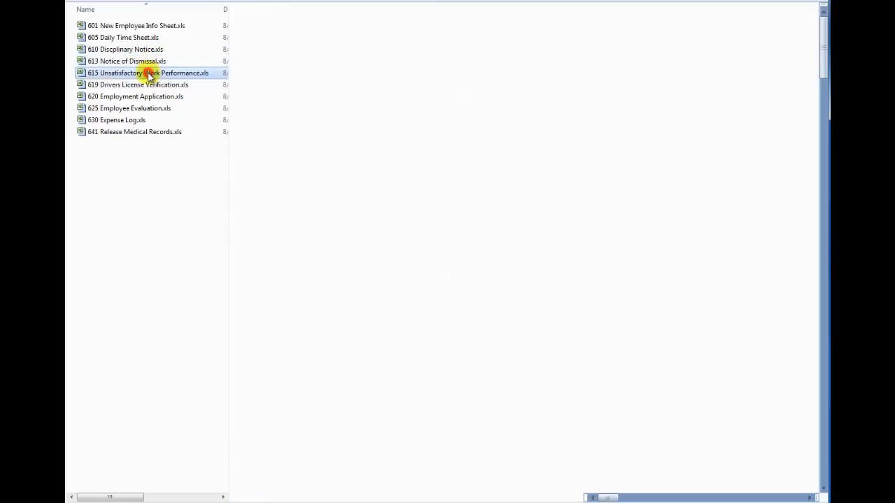
left_click(150, 73)
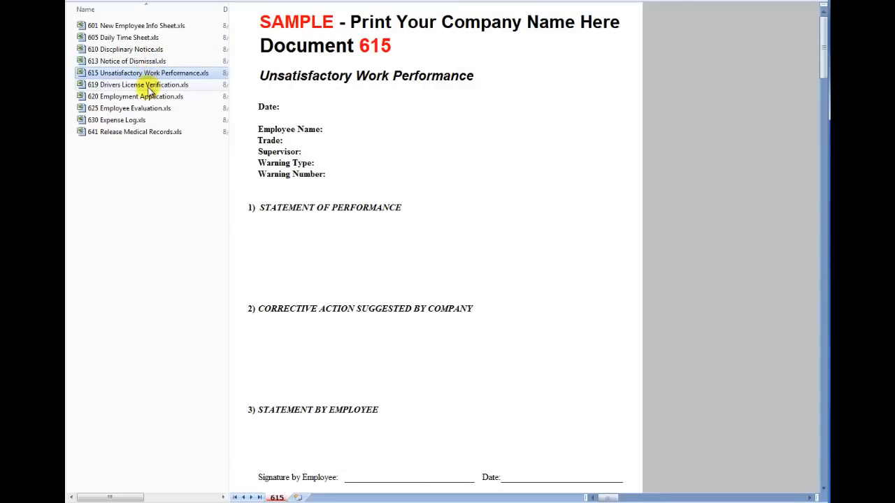
Preview the Employment Application (Document 620), inspecting its Position field.
left_click(136, 95)
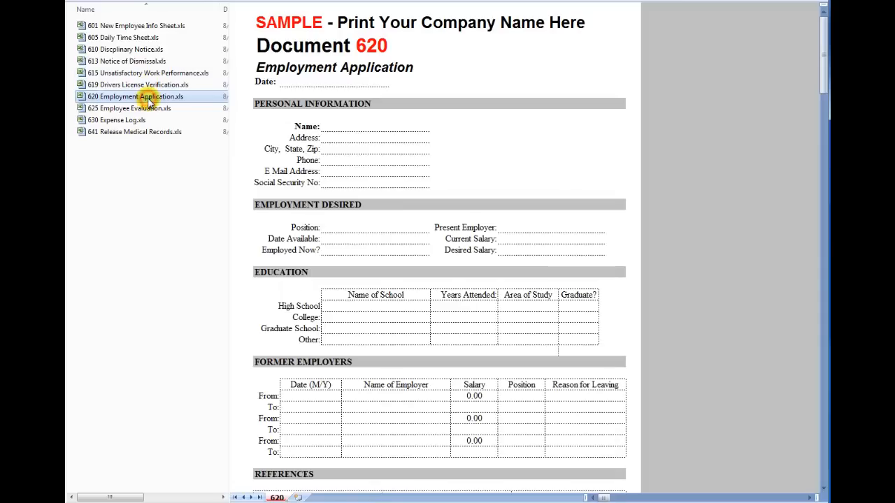
left_click(374, 226)
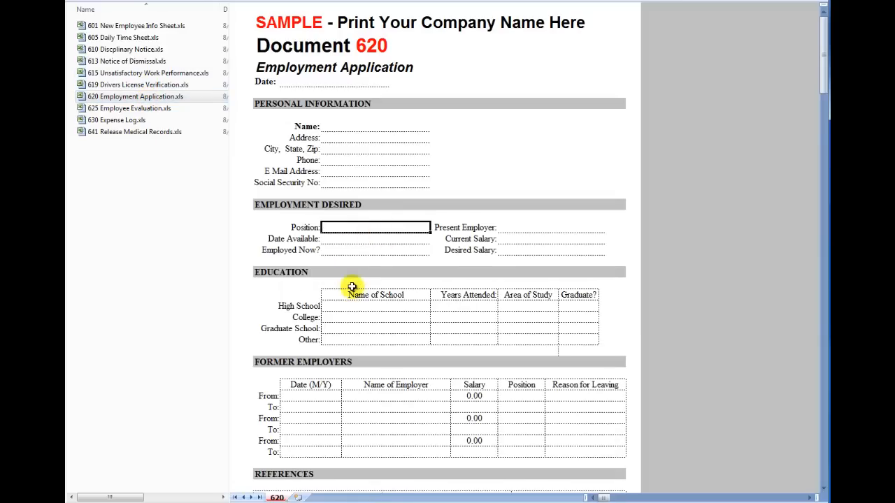
mouse_move(339, 118)
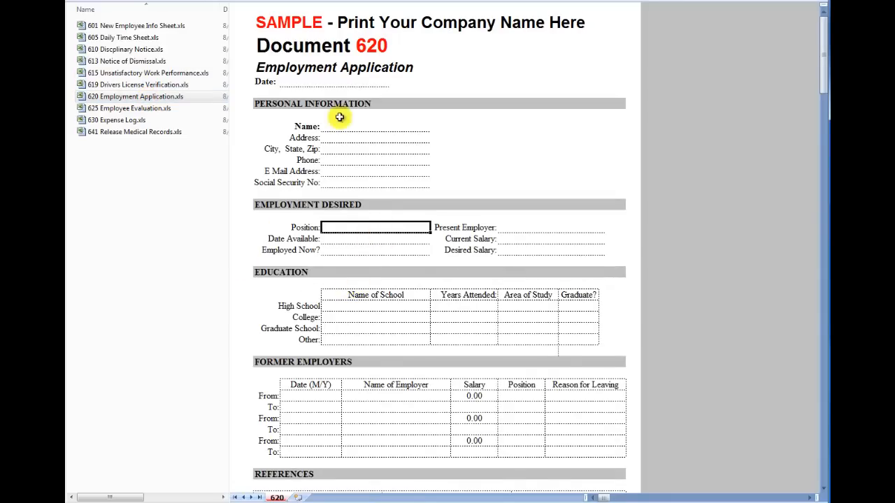
left_click(119, 73)
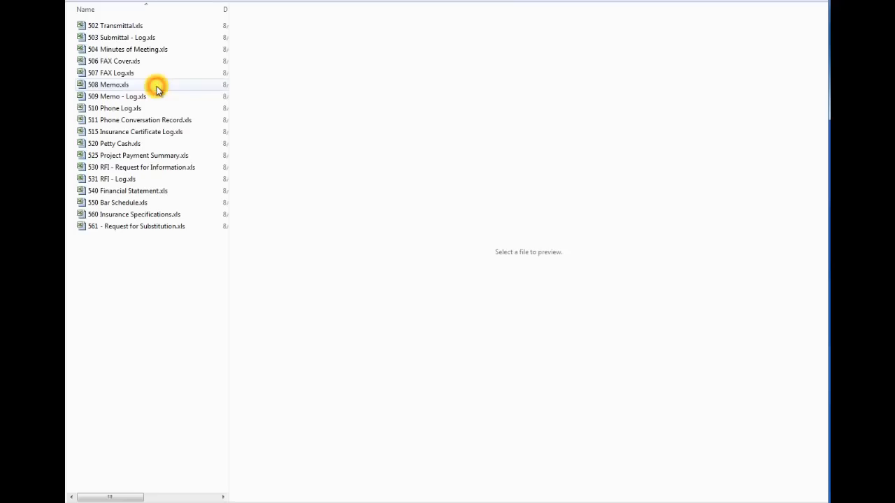
Preview the Transmittal, Submittal Log, FAX Cover, FAX Log and Memo Log templates.
left_click(118, 25)
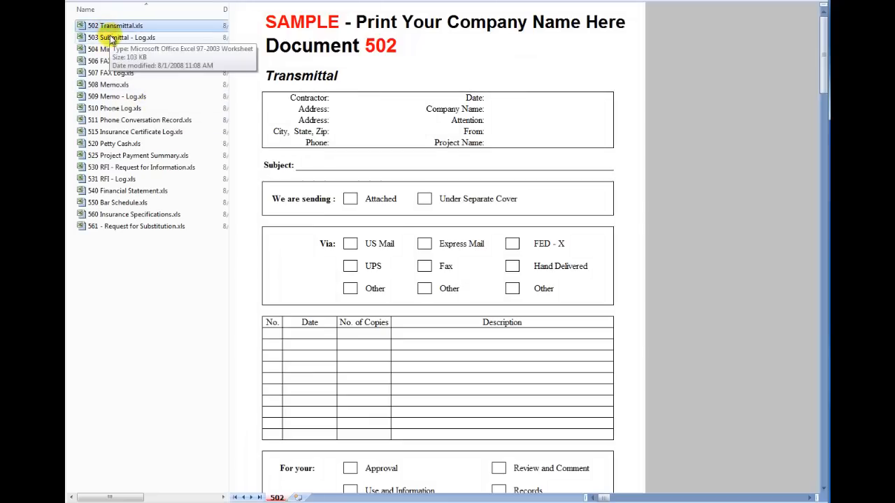
left_click(123, 36)
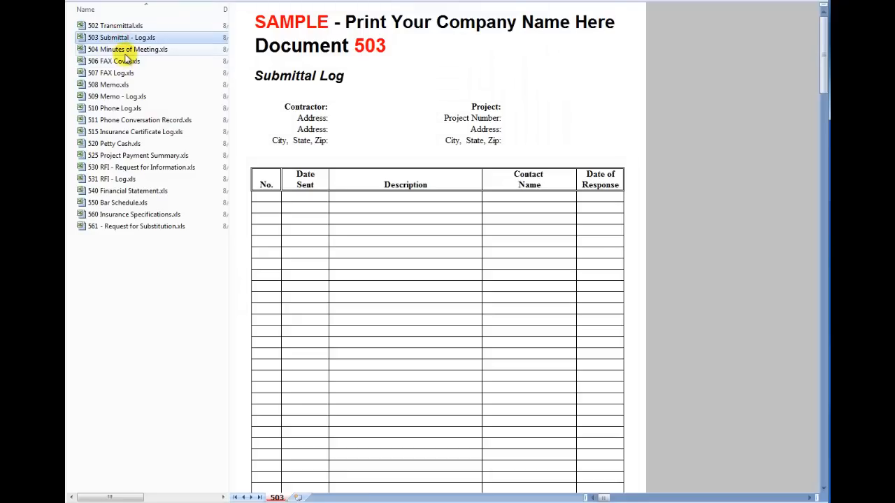
left_click(114, 62)
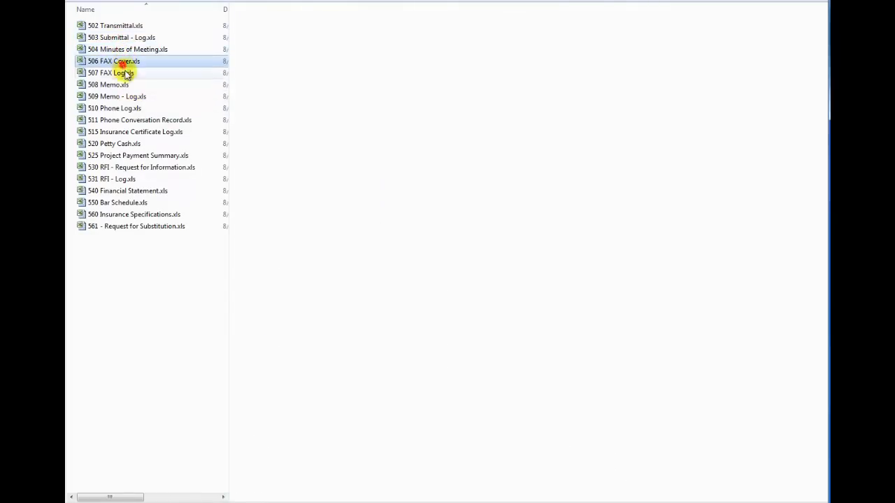
left_click(112, 72)
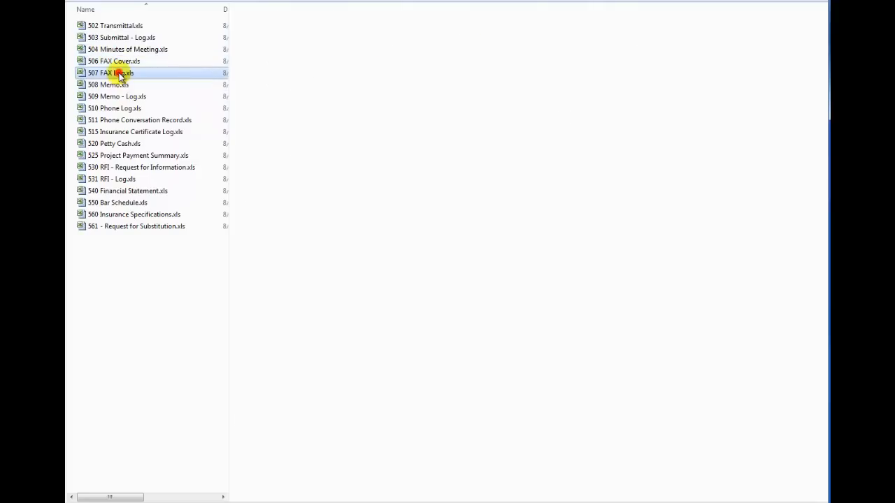
left_click(118, 97)
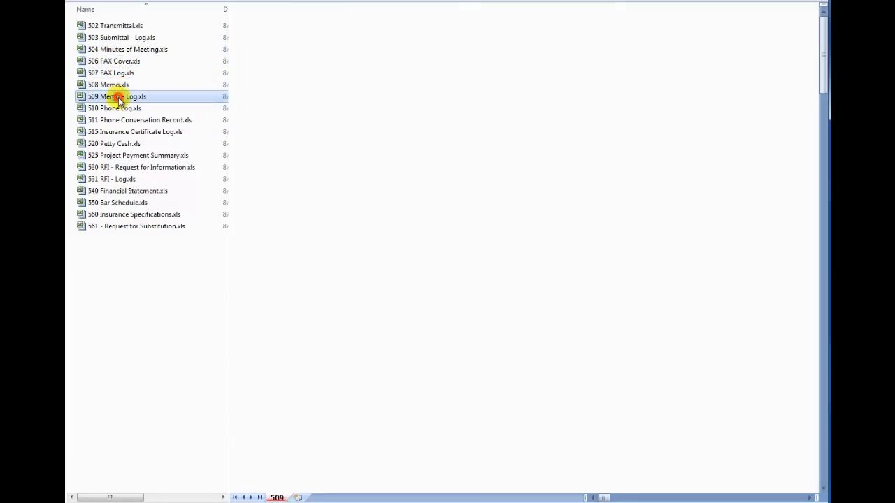
left_click(118, 96)
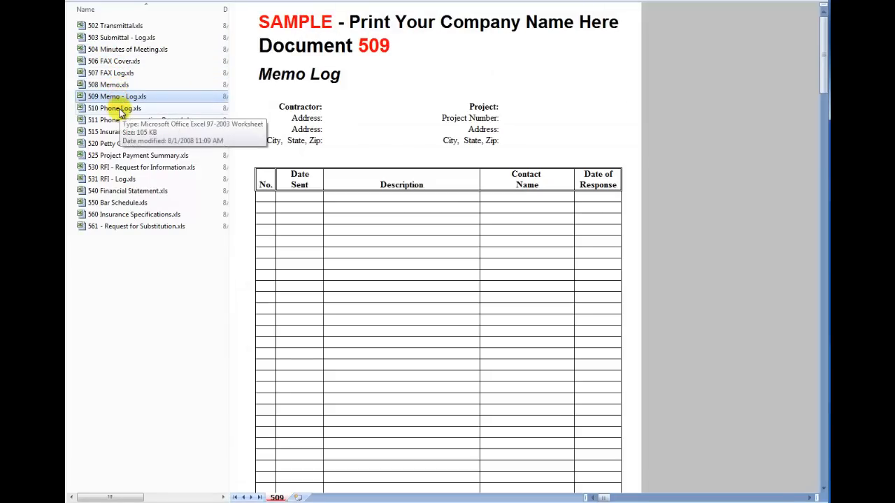
Preview the Phone Log, Phone Conversation Record, Insurance Certificate Log, Petty Cash and Transmittal, then return to the category folders.
left_click(115, 108)
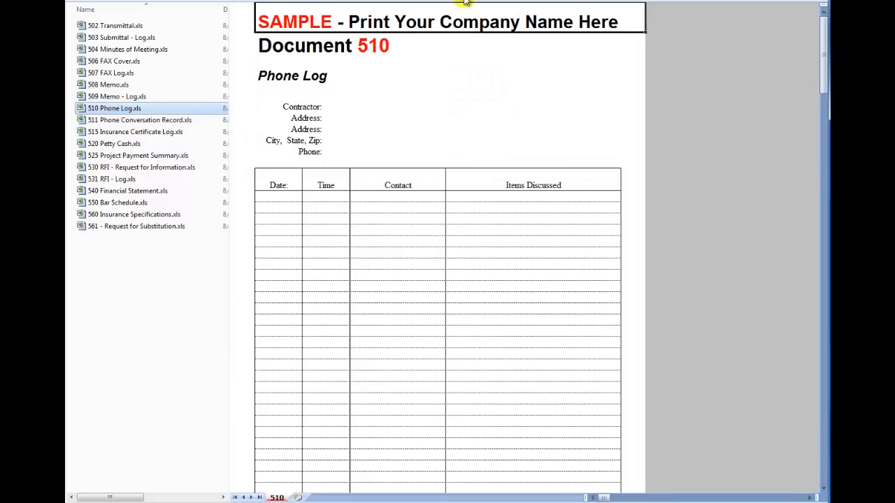
left_click(140, 120)
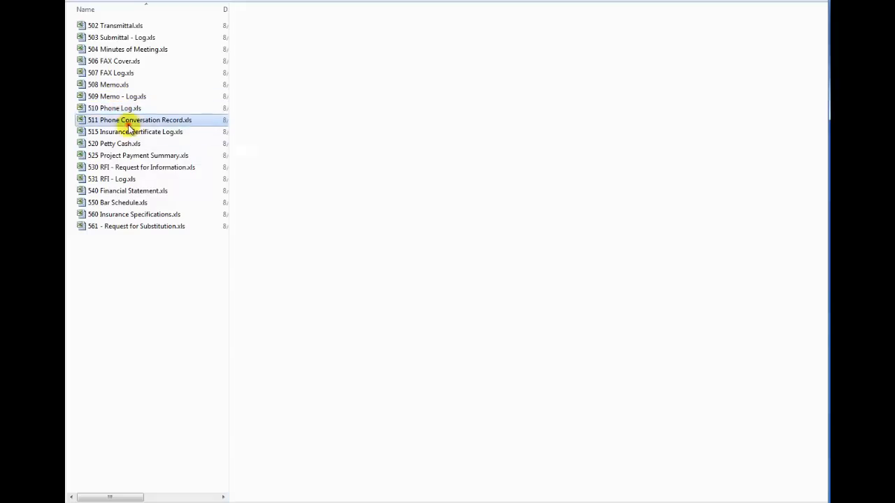
left_click(134, 132)
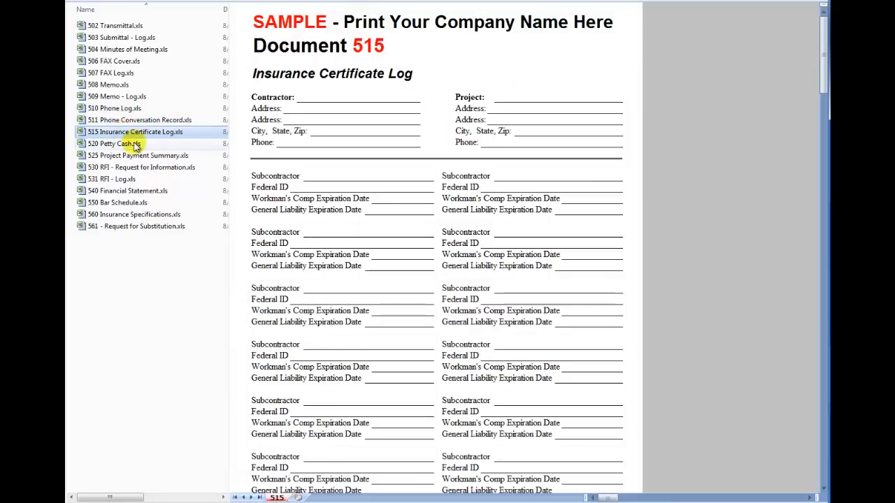
mouse_move(135, 132)
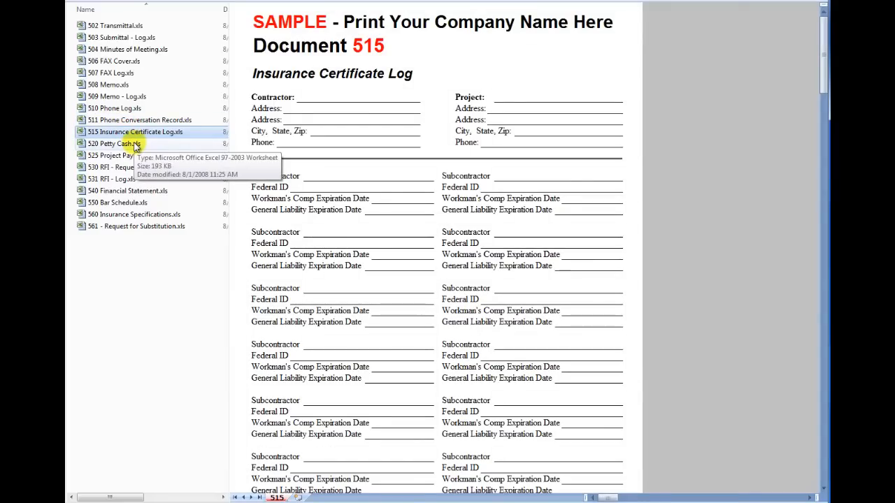
left_click(115, 143)
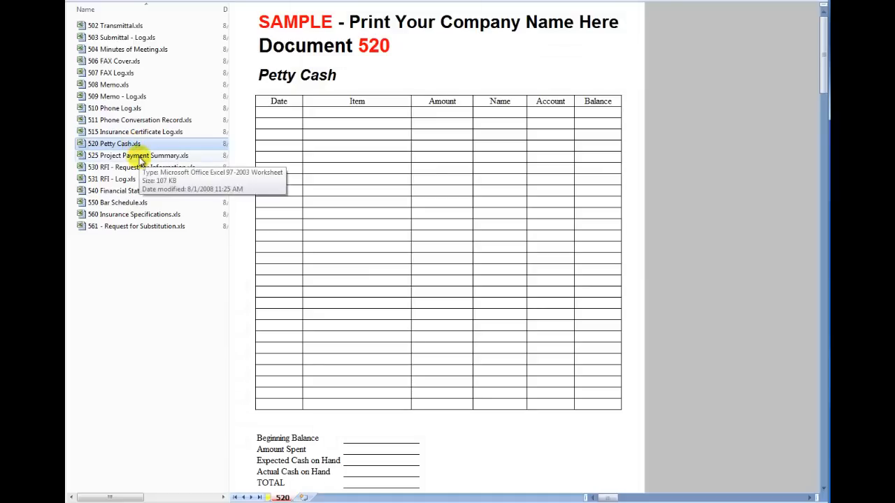
left_click(119, 25)
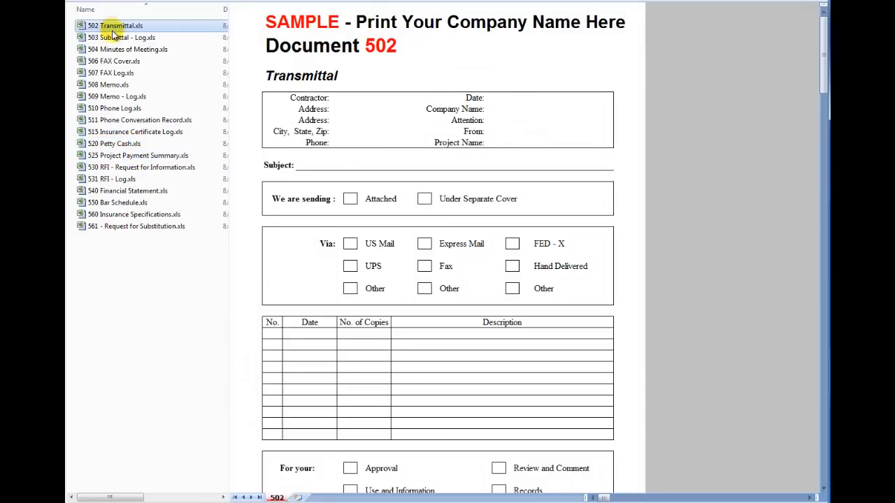
left_click(125, 36)
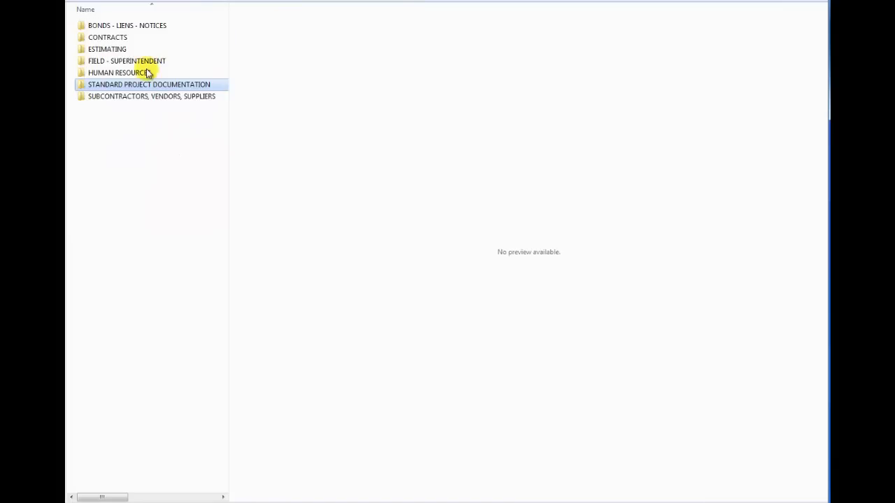
Enter the subcontractors folder and preview Independent Sub Statement, License Verification and the Potential Backcharge form and log.
double_click(148, 84)
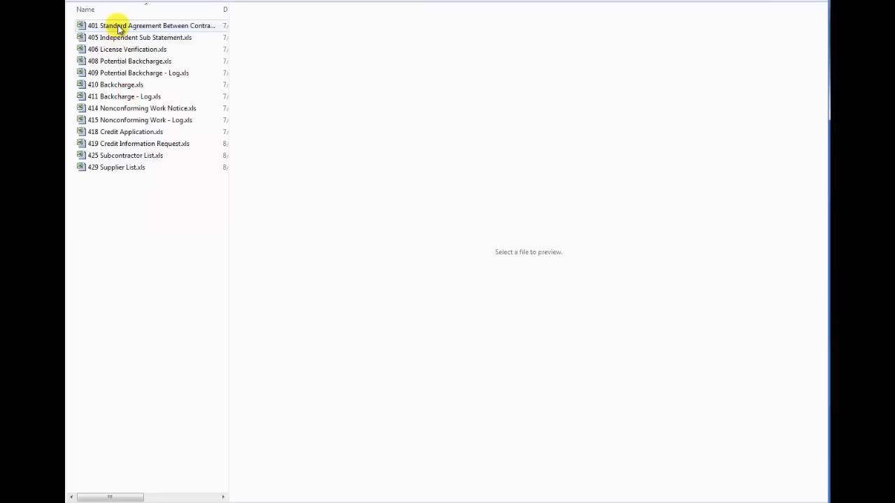
left_click(140, 36)
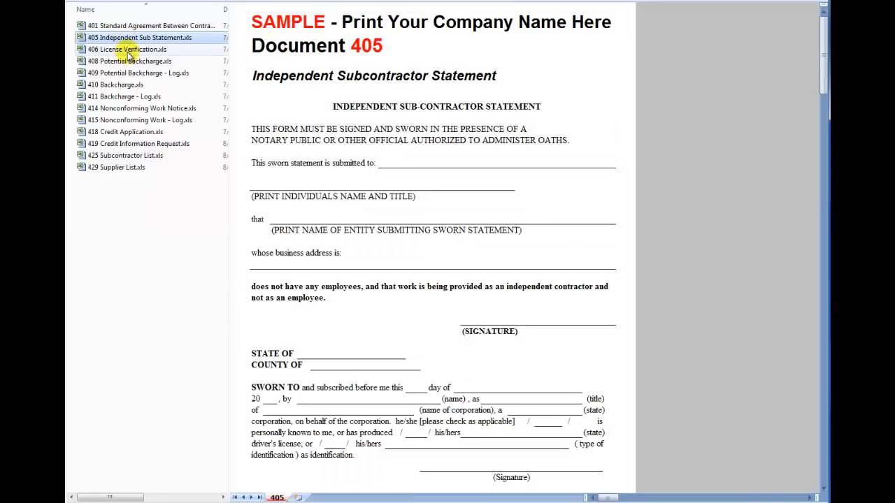
left_click(126, 49)
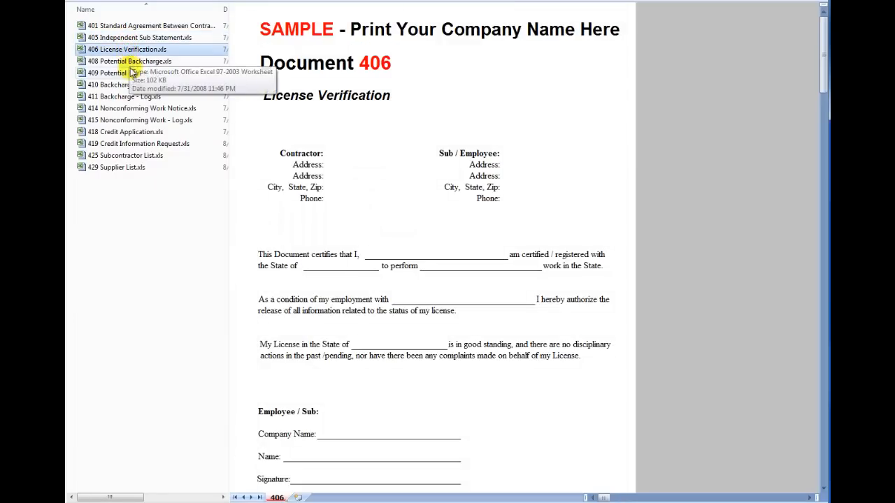
left_click(128, 62)
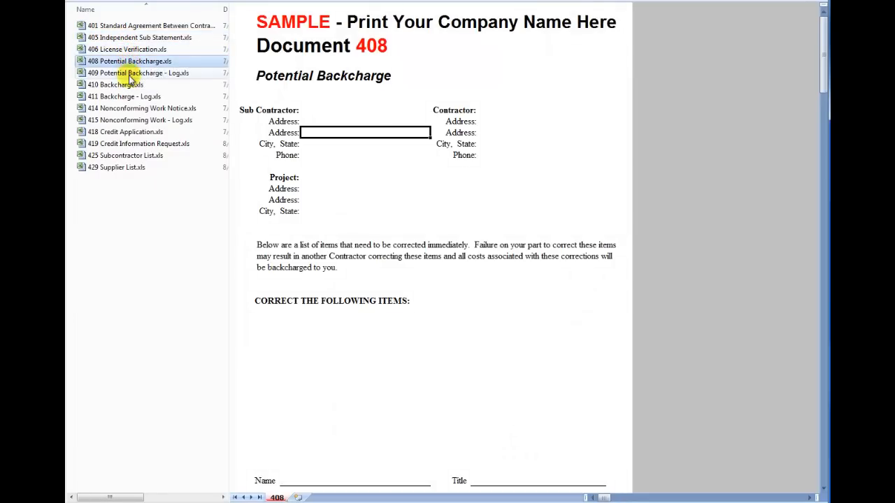
left_click(139, 73)
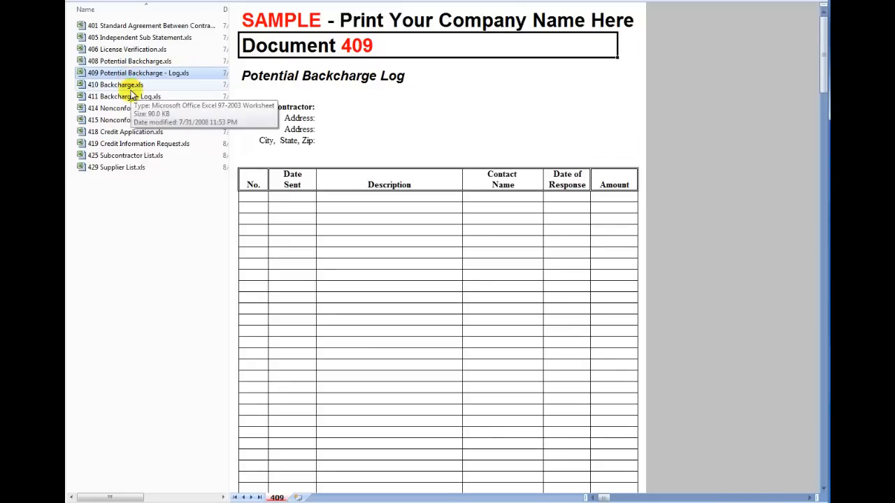
Preview the Nonconforming Work Notice, Credit Application, Subcontractor List and Supplier List templates.
left_click(143, 107)
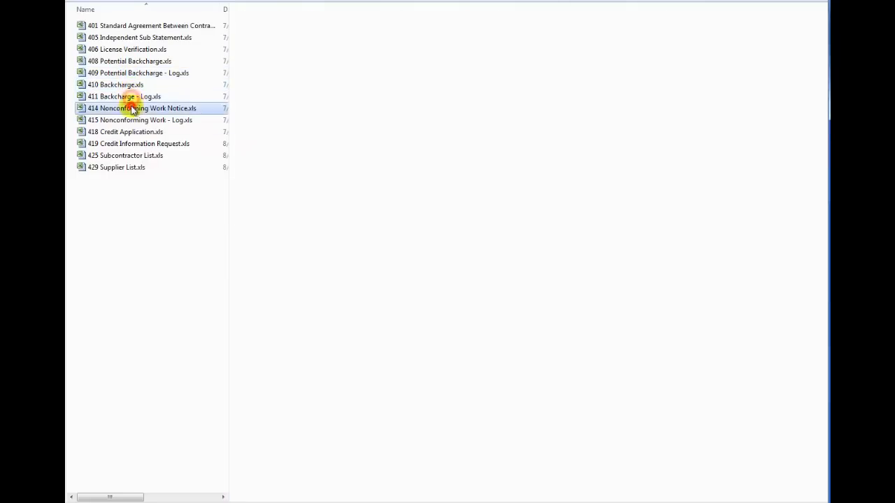
left_click(126, 131)
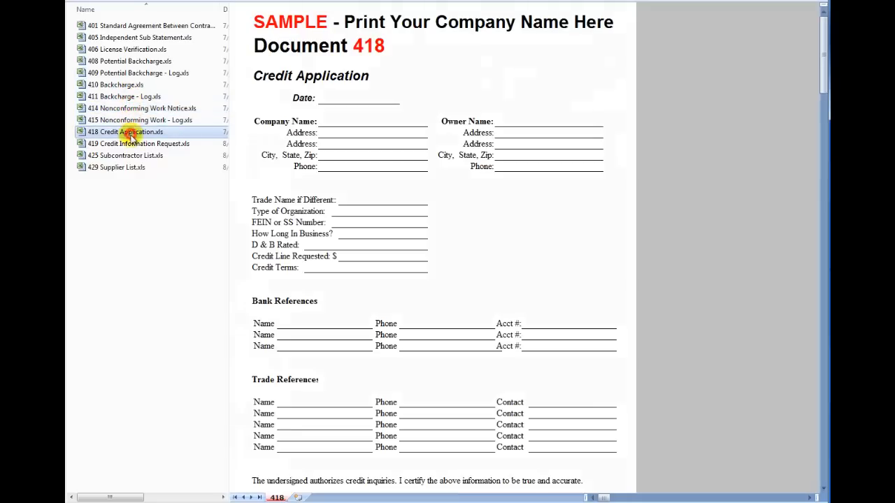
left_click(126, 155)
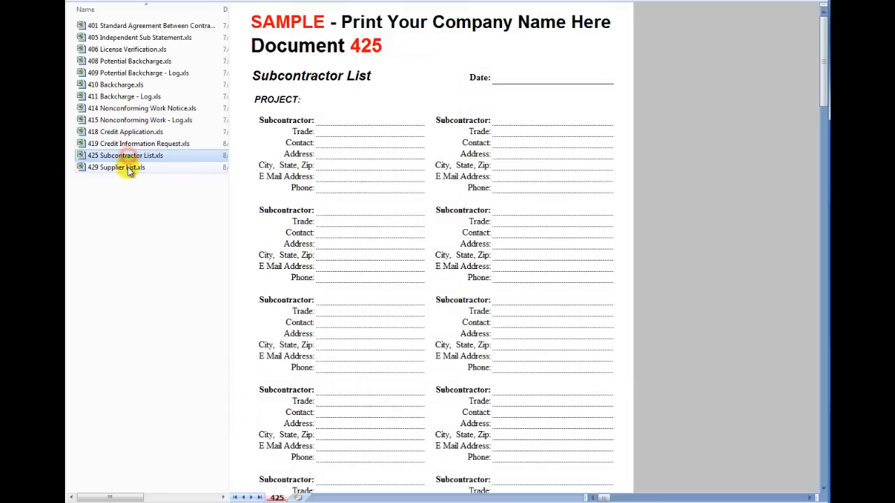
left_click(117, 167)
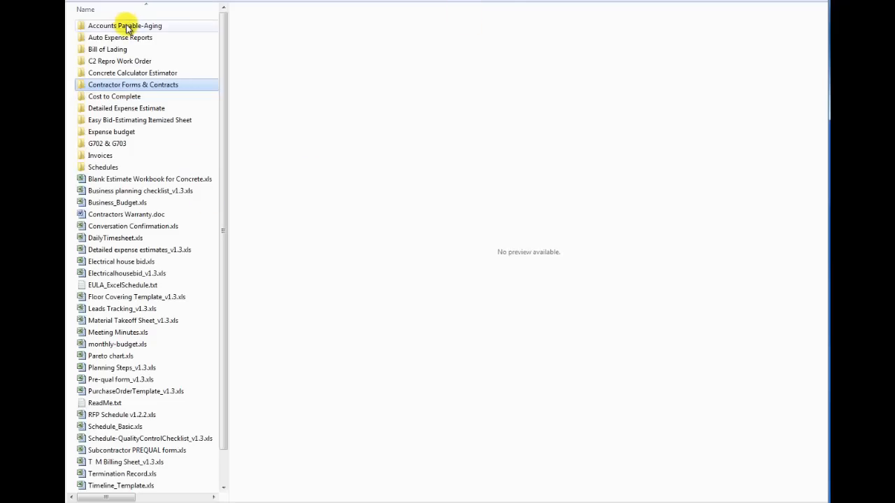
Preview the Blank Estimate Workbook for Concrete, paging through its Building, Caps & Mats and Fill on Metal Deck sheets.
left_click(150, 179)
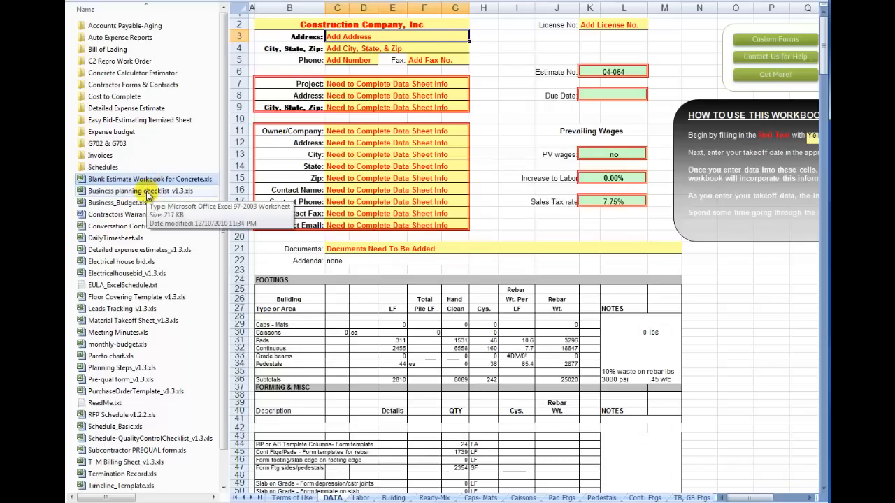
mouse_move(336, 481)
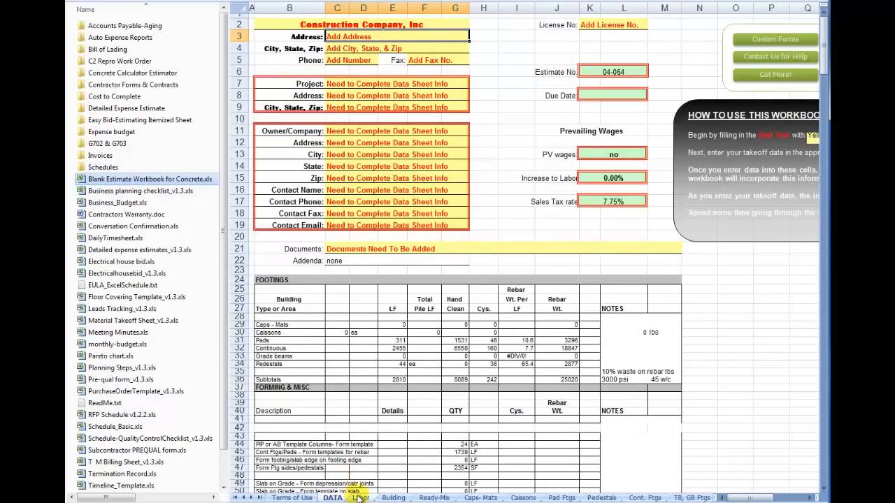
left_click(393, 498)
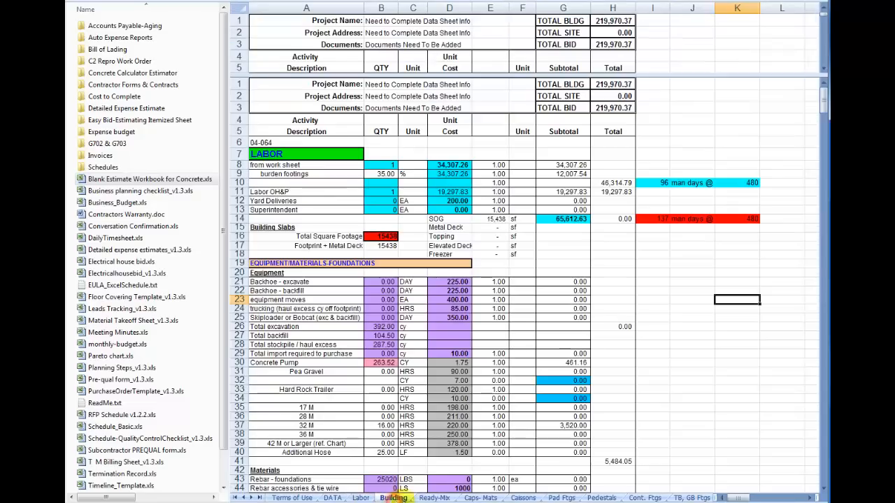
left_click(481, 498)
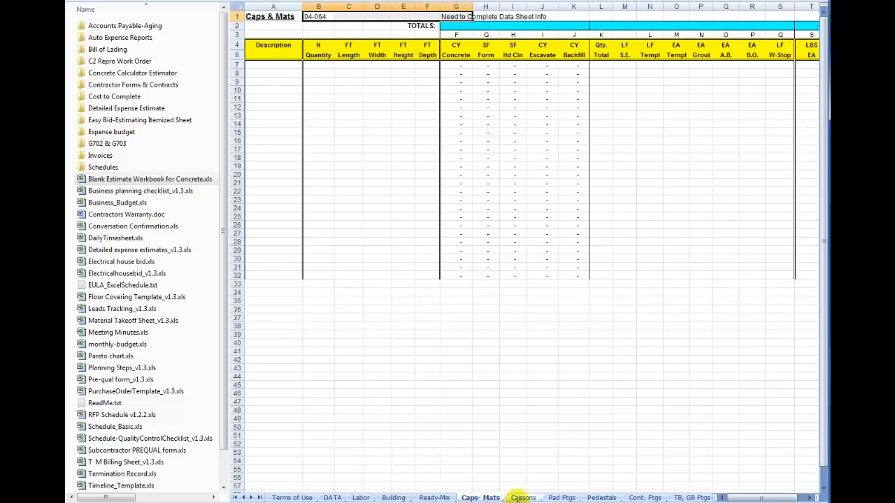
left_click(601, 498)
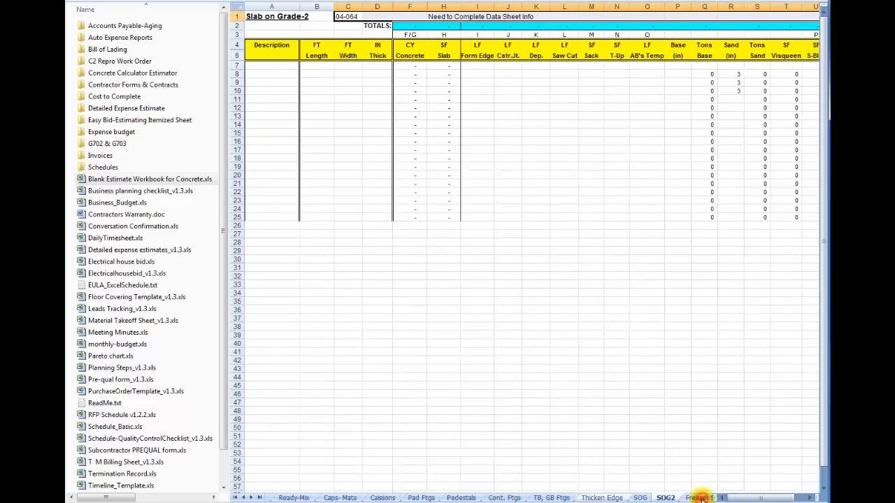
left_click(683, 498)
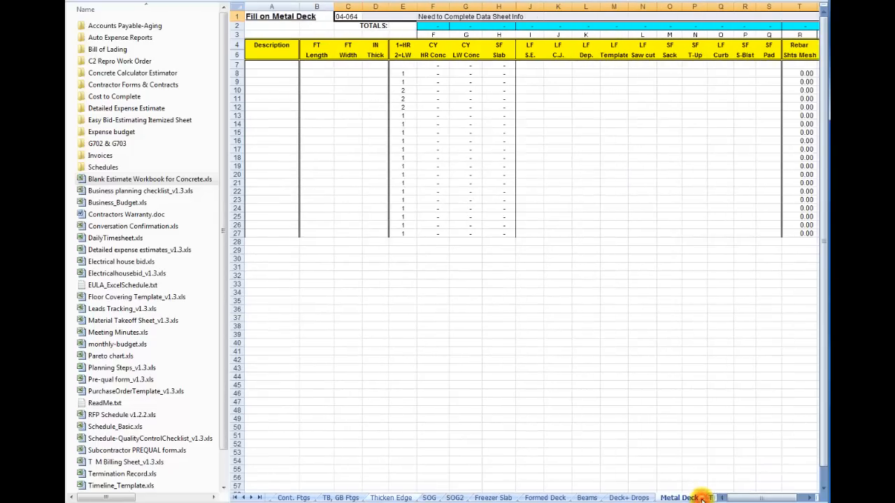
left_click(623, 498)
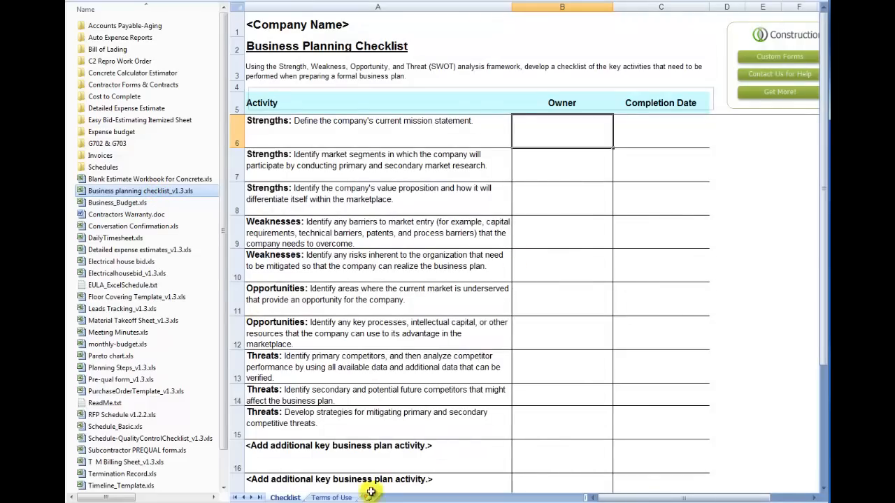
Scroll the planning checklist preview, then preview the Business Budget workbook and the Contractor's Warranty document.
scroll("down", 3)
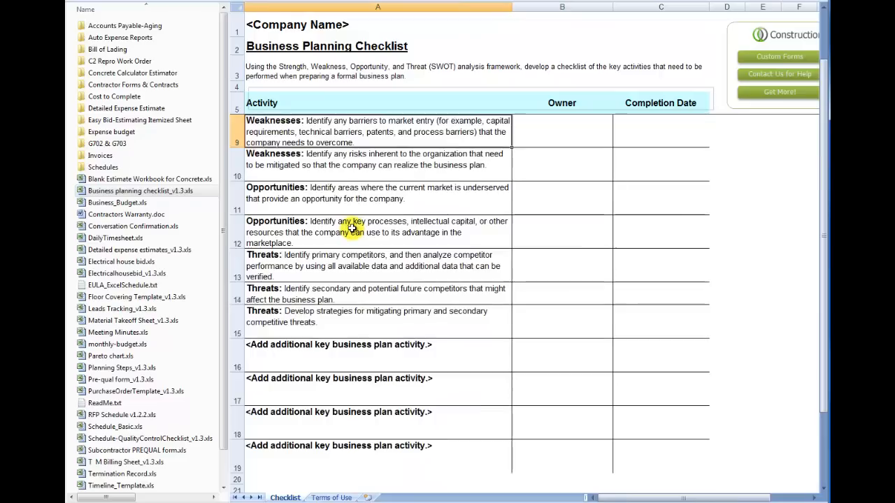
scroll("up", 3)
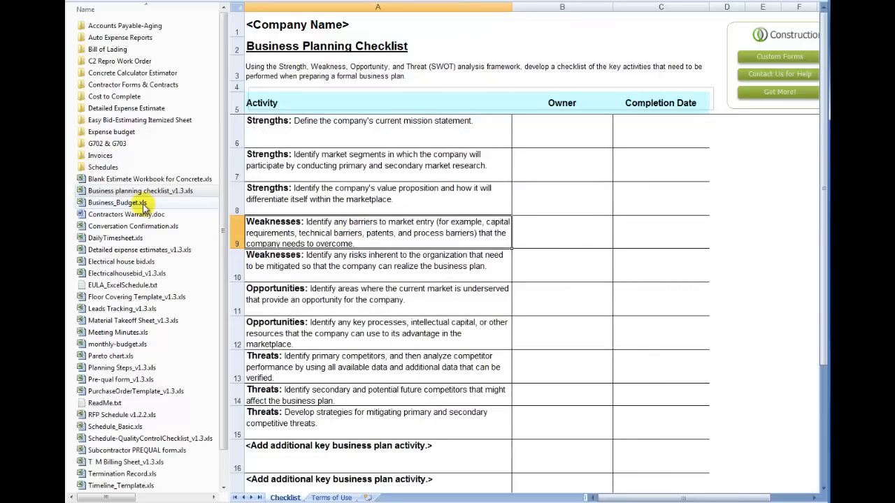
double_click(117, 201)
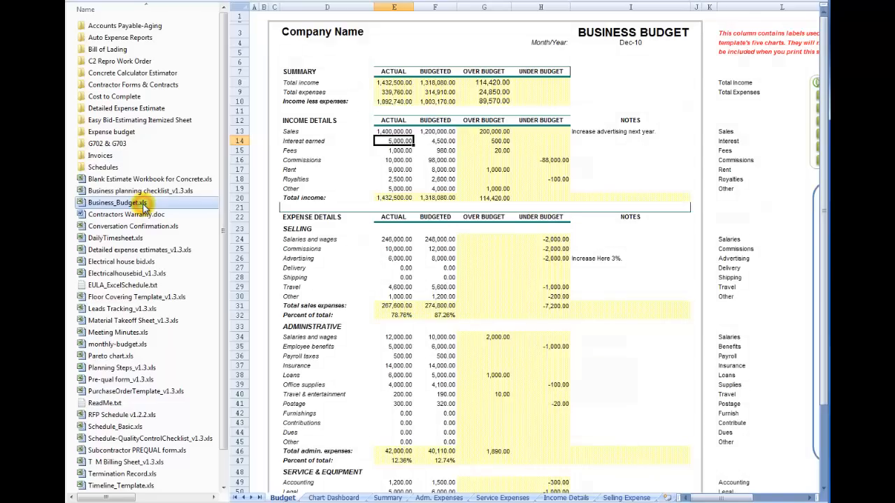
mouse_move(215, 235)
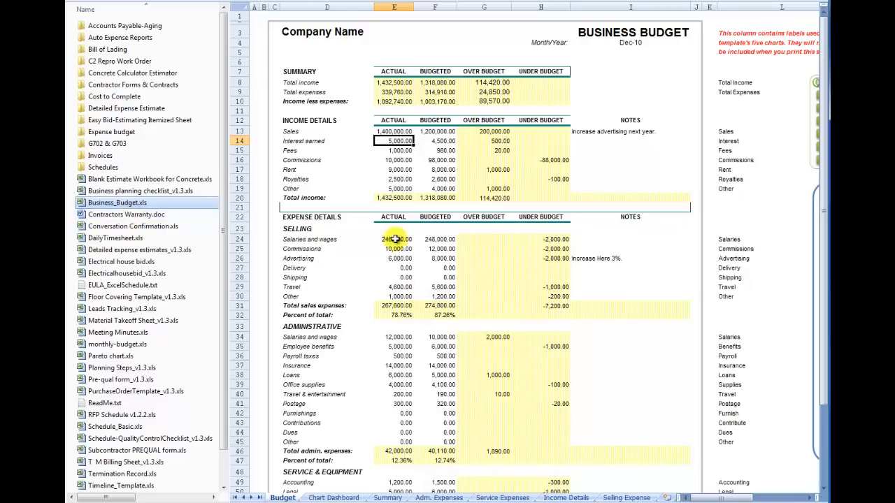
left_click(126, 214)
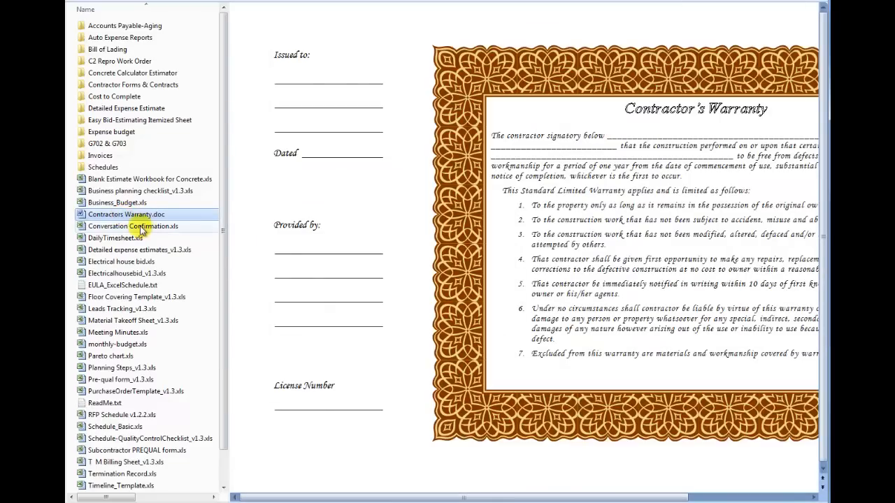
mouse_move(128, 262)
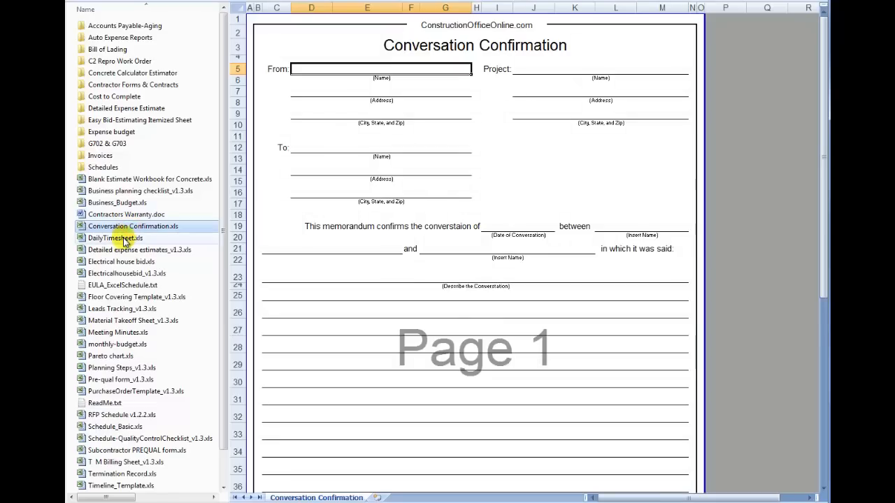
mouse_move(125, 238)
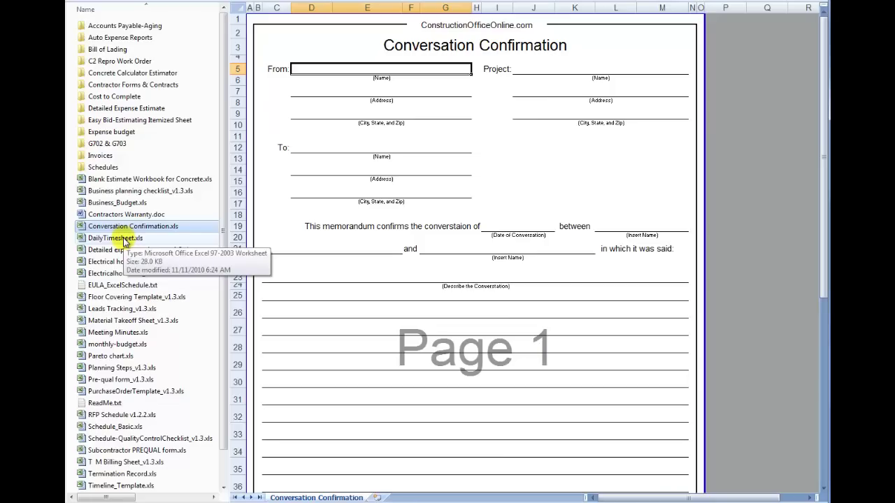
Preview the DailyTimesheet.xls template showing its company, client and appointment grid.
left_click(381, 91)
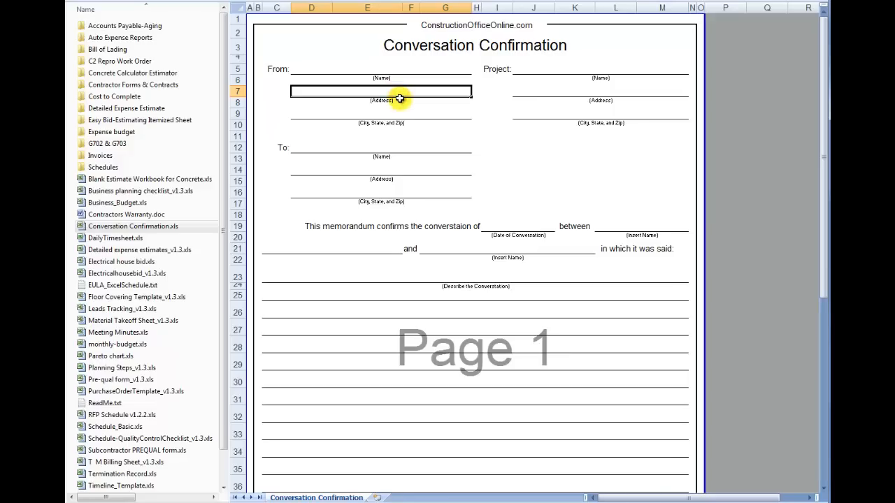
mouse_move(460, 294)
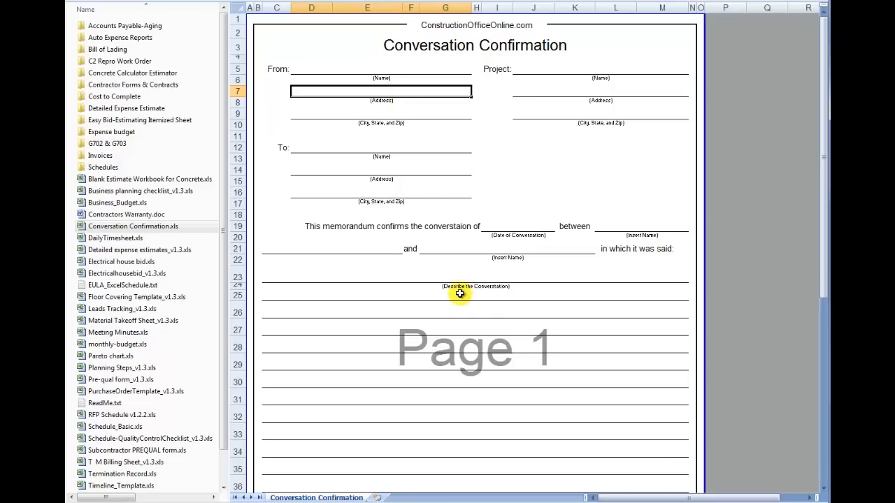
mouse_move(237, 272)
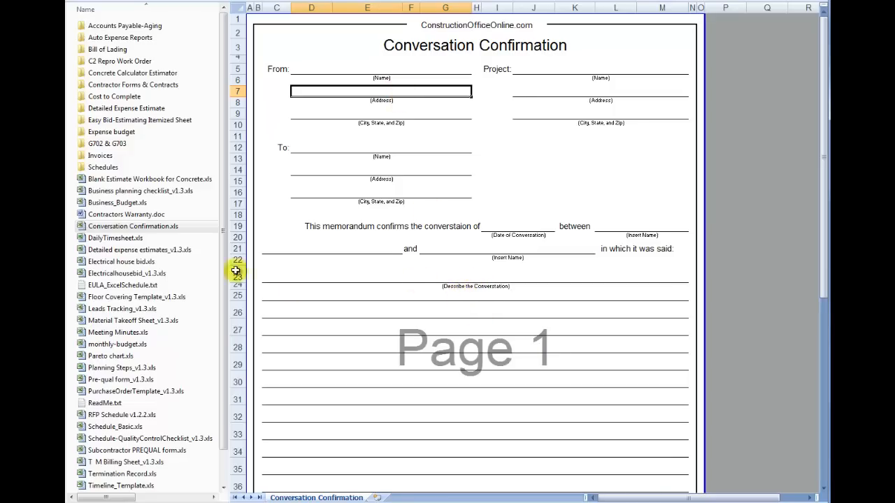
left_click(115, 238)
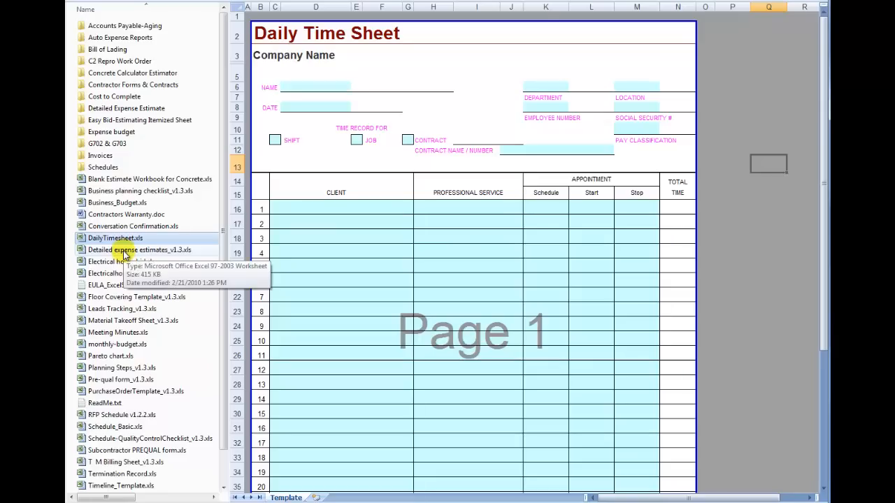
Preview the Electrical house bid, Floor Covering, Leads Tracking and Material Takeoff Sheet workbooks in turn.
double_click(139, 249)
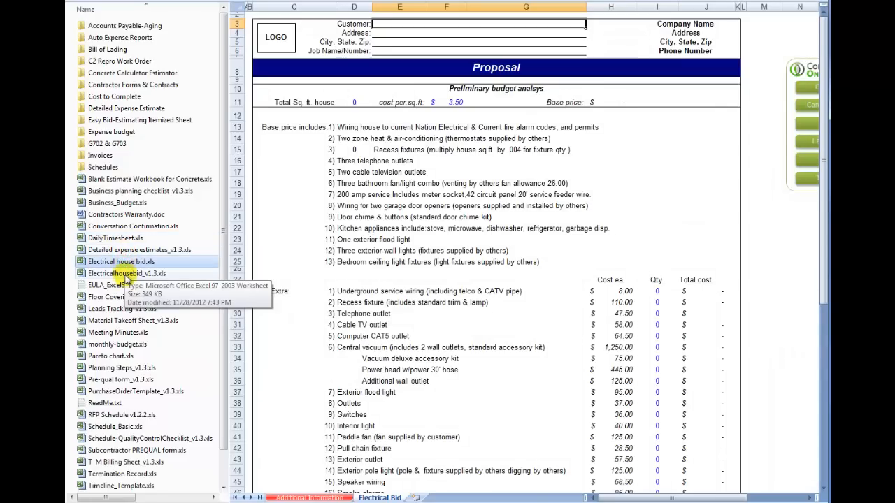
left_click(137, 297)
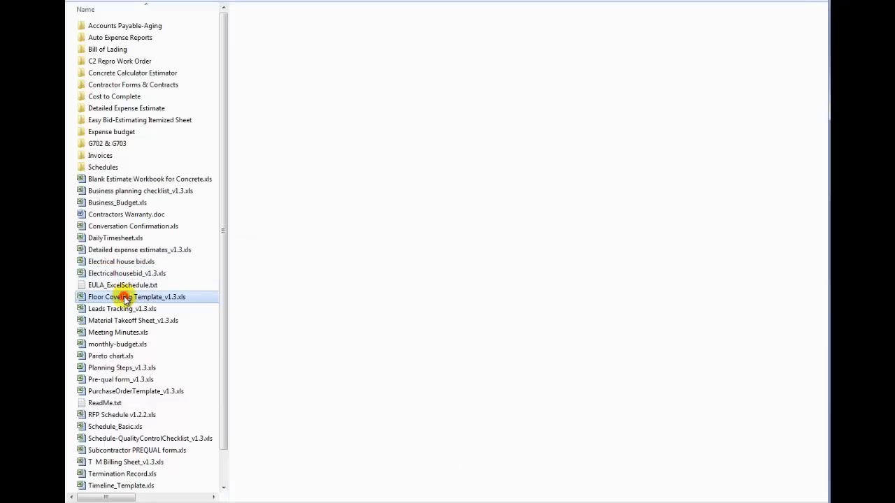
double_click(137, 297)
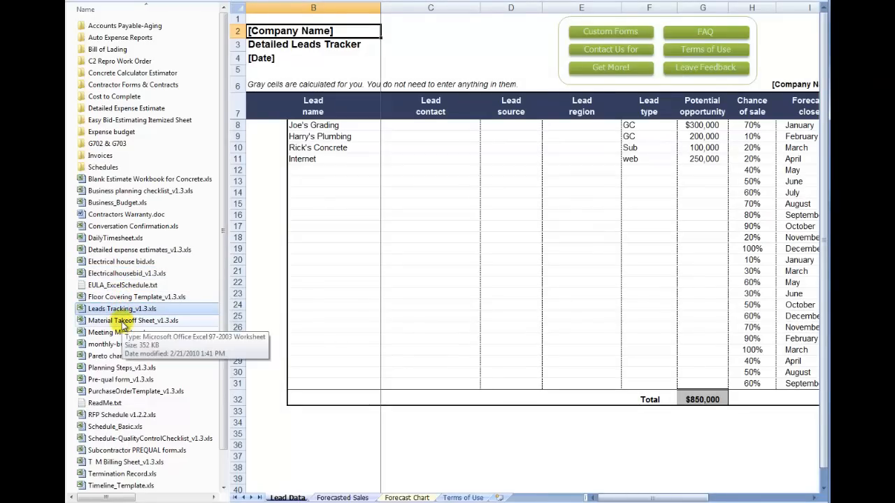
double_click(133, 320)
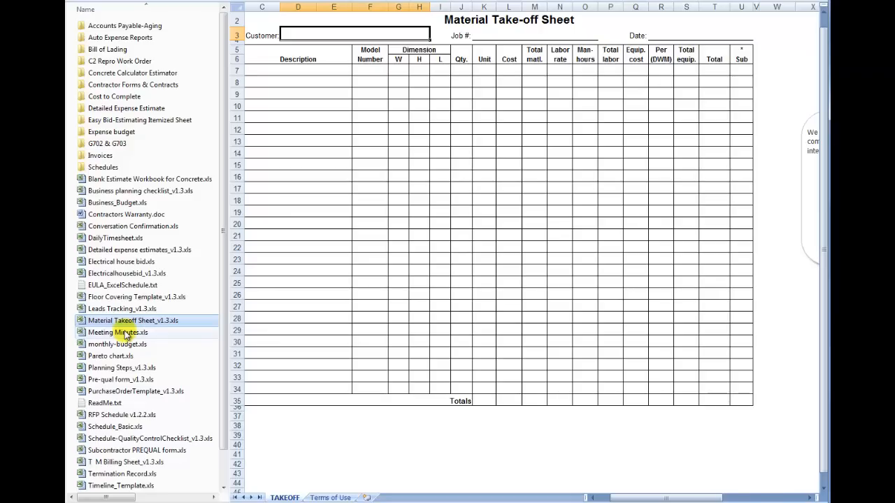
Preview the Meeting Minutes, Personal Monthly Budget, Pareto chart and Planning Steps workbooks.
left_click(117, 332)
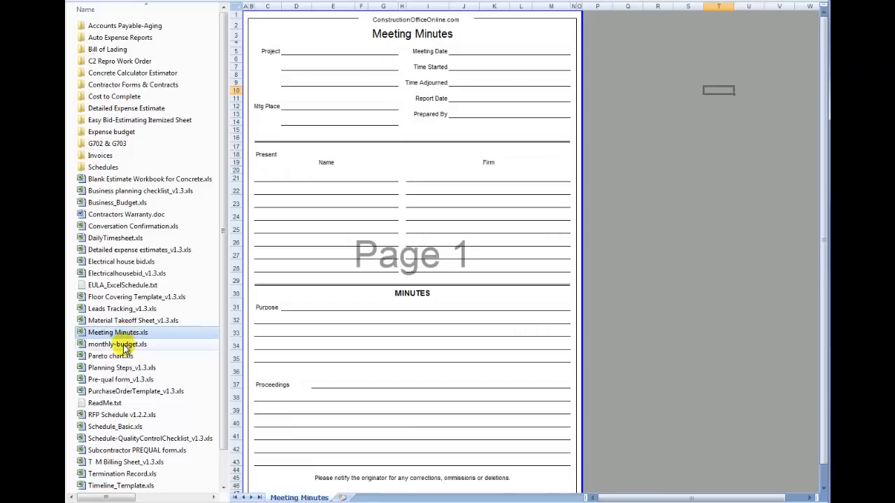
left_click(118, 344)
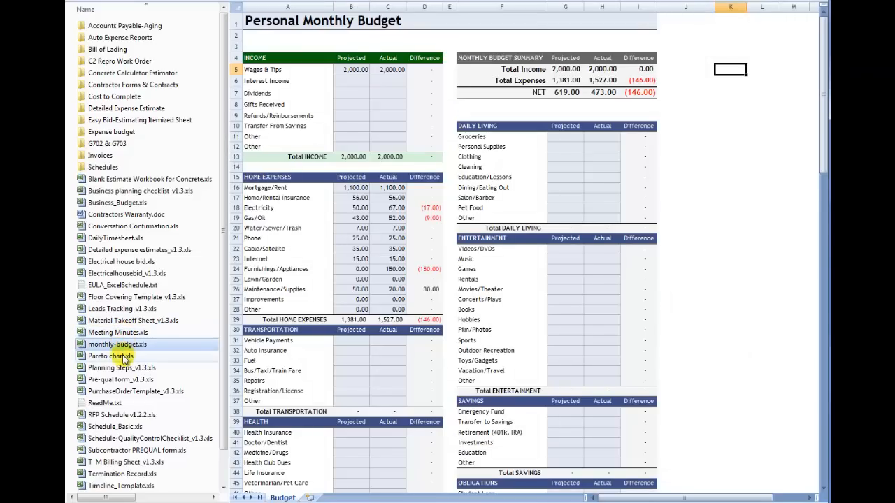
left_click(109, 357)
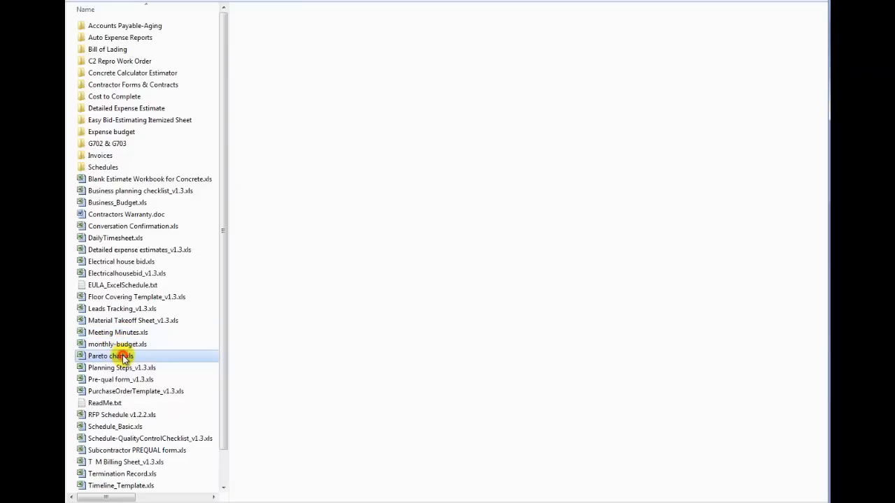
double_click(111, 356)
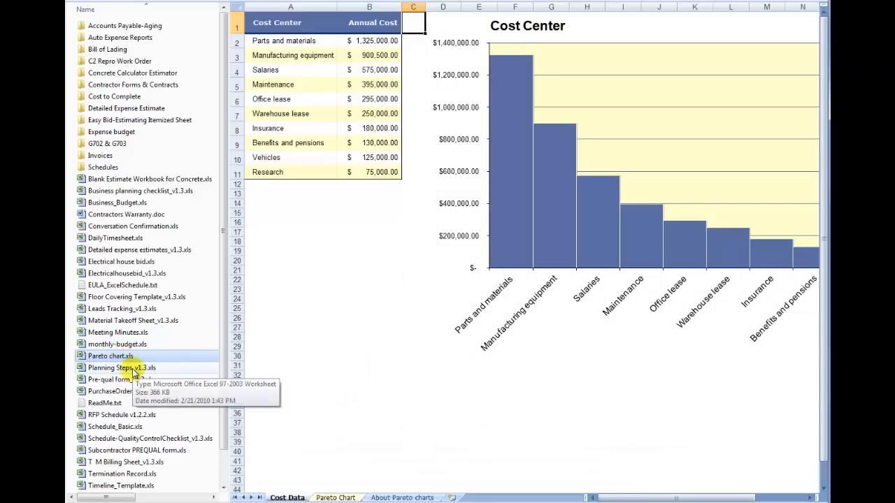
Preview the pre-qualification form and purchase order template, then the RFP Schedule_v1.2.2 Gantt workbook.
double_click(121, 366)
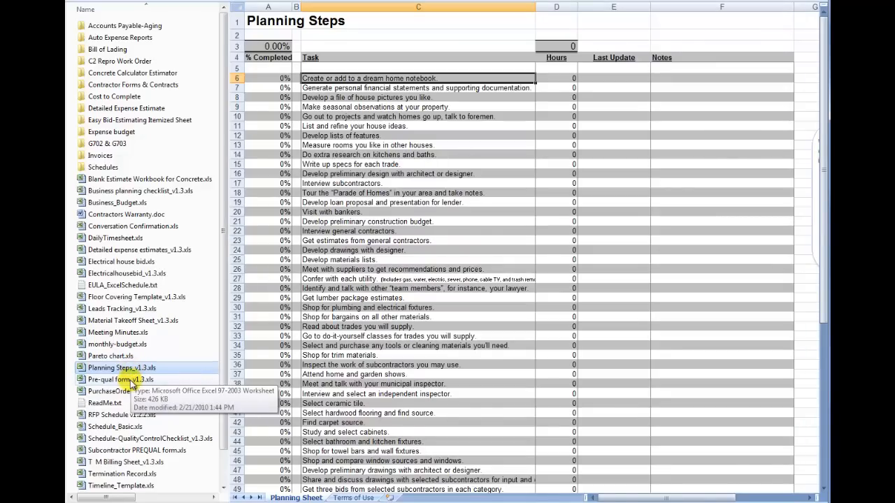
left_click(136, 392)
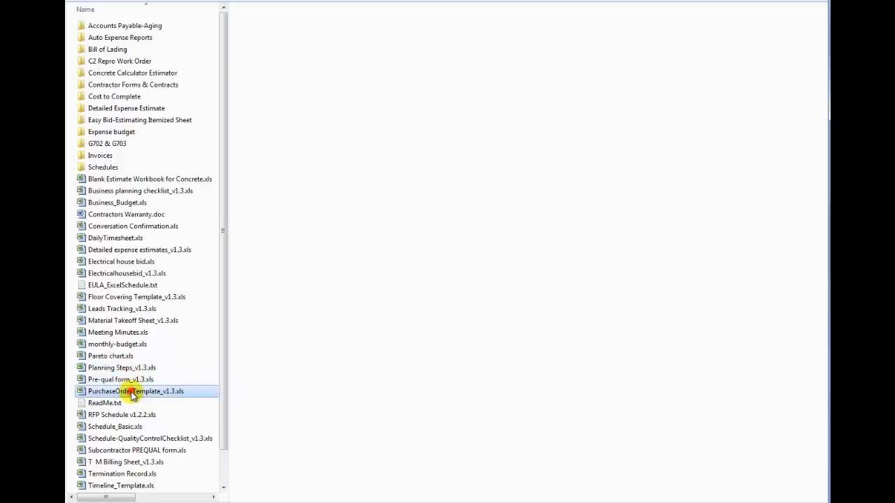
double_click(135, 392)
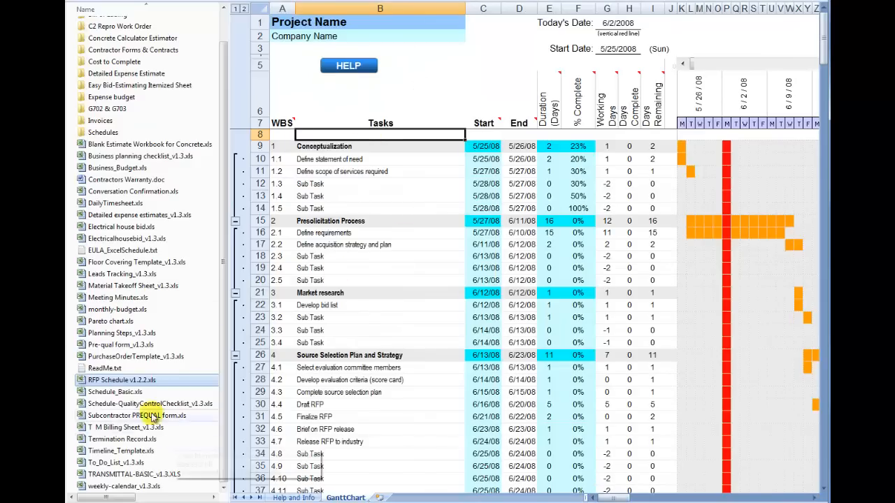
Preview the Schedule_Basic Job Schedule, Subcontractor PREQUAL form and T M Billing Sheet workbooks.
left_click(147, 403)
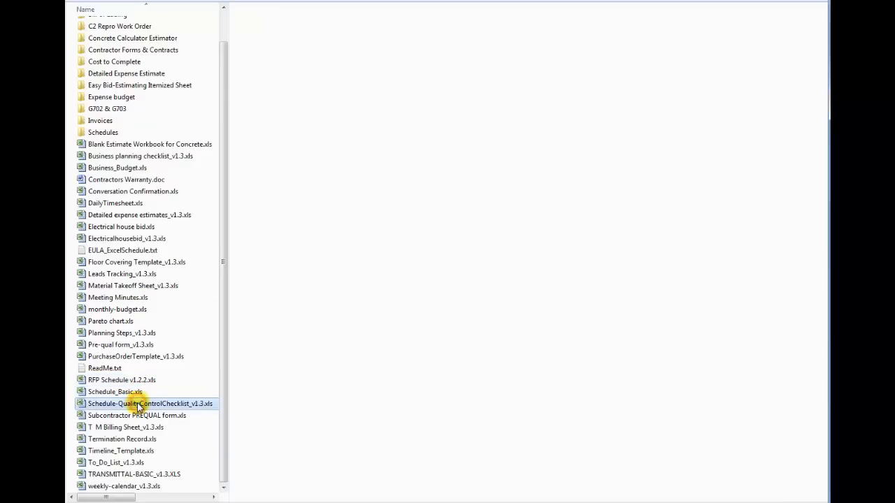
double_click(115, 392)
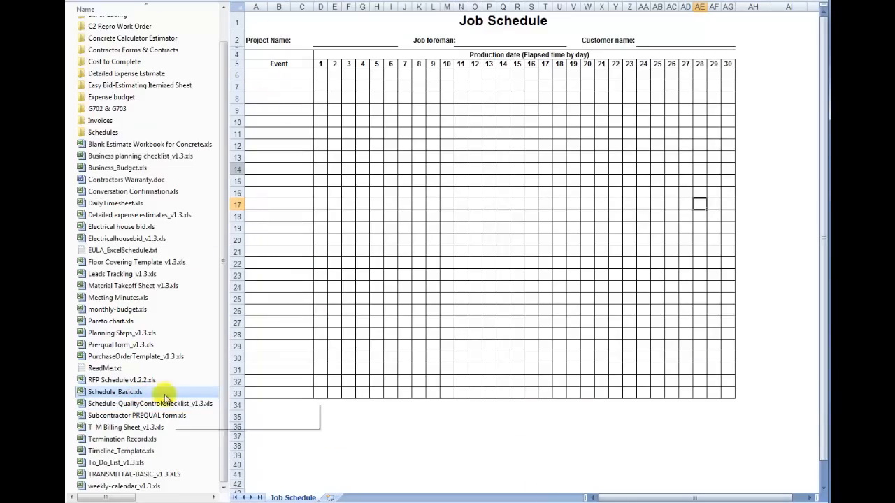
mouse_move(161, 405)
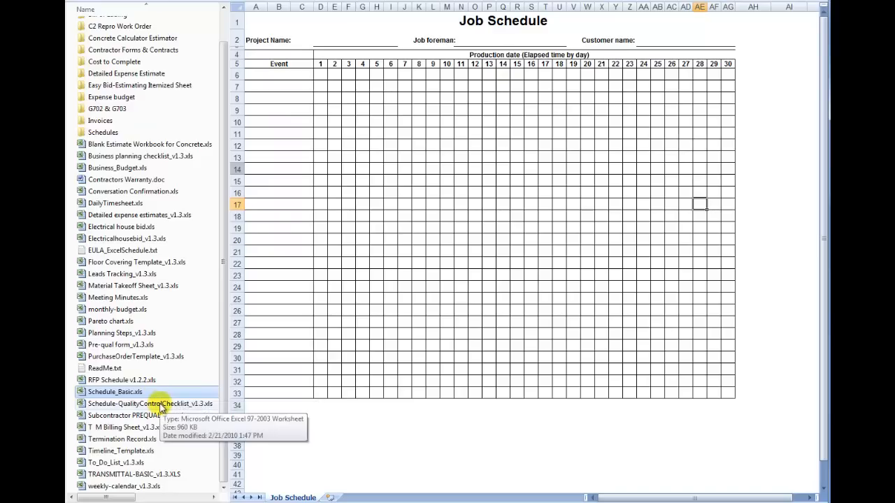
double_click(149, 402)
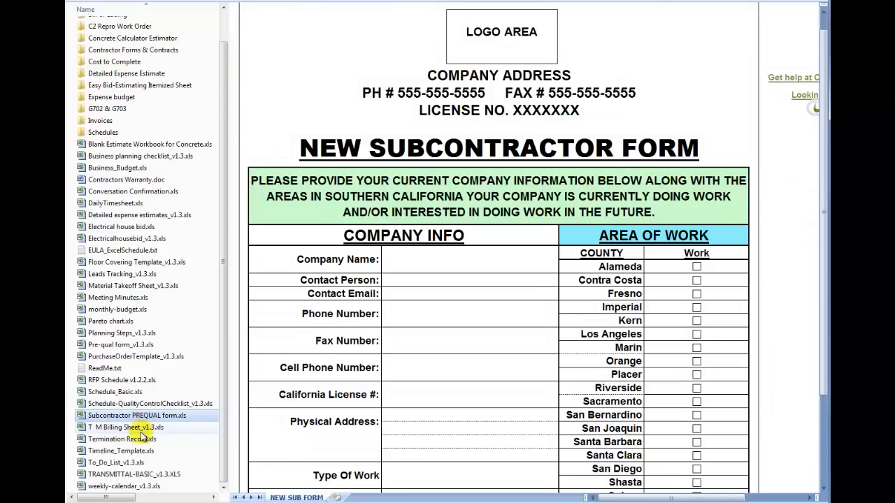
left_click(126, 428)
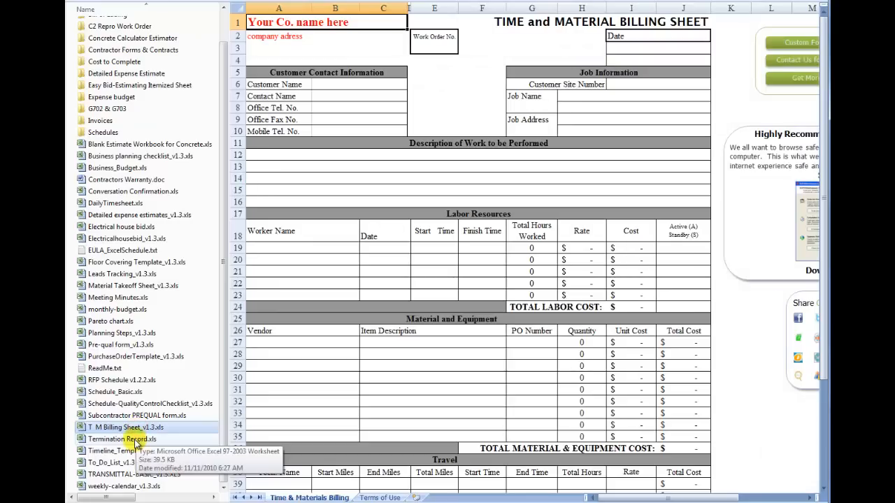
Preview the Termination Record, To Do List and weekly-calendar workbooks, reaching the Accounts Payable-Aging folder.
double_click(121, 439)
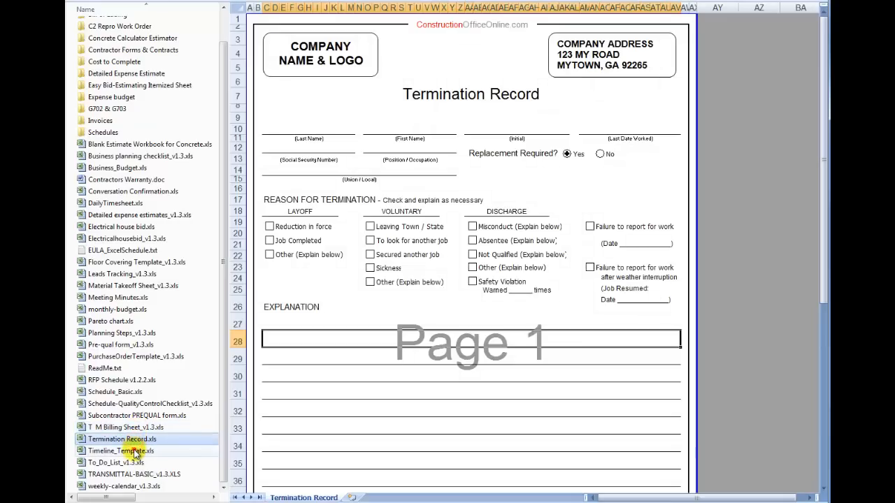
left_click(117, 461)
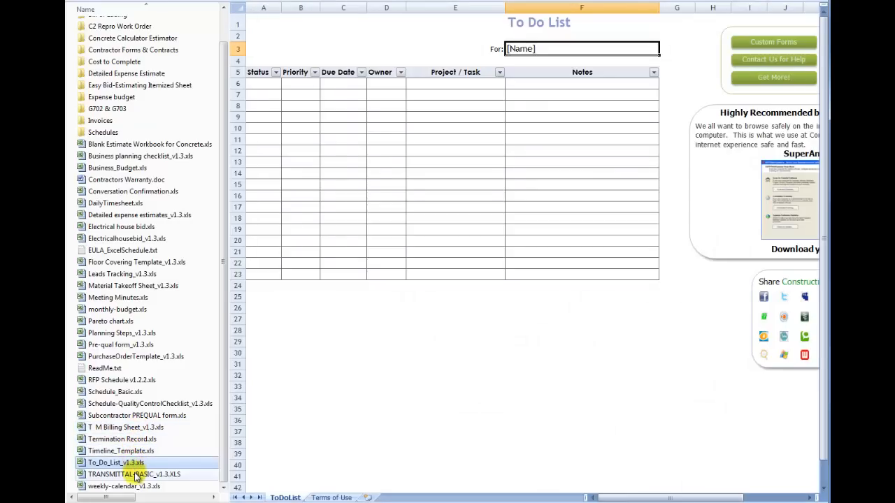
left_click(134, 474)
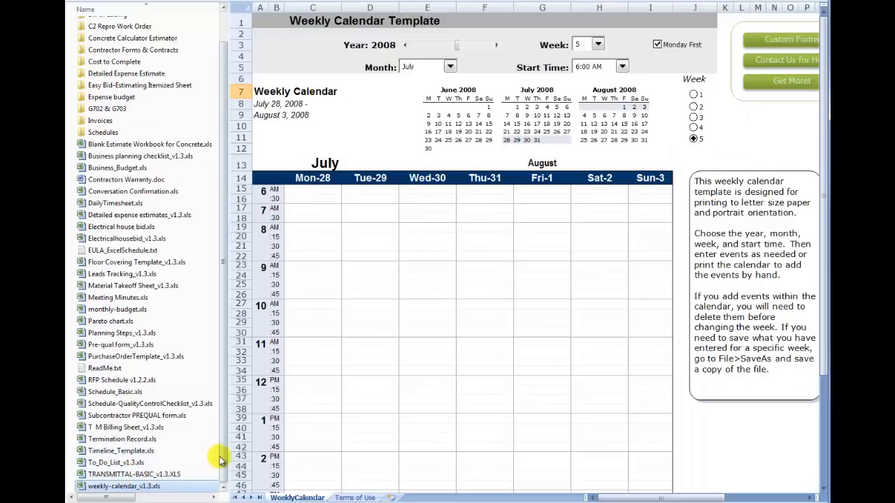
scroll("up", 3)
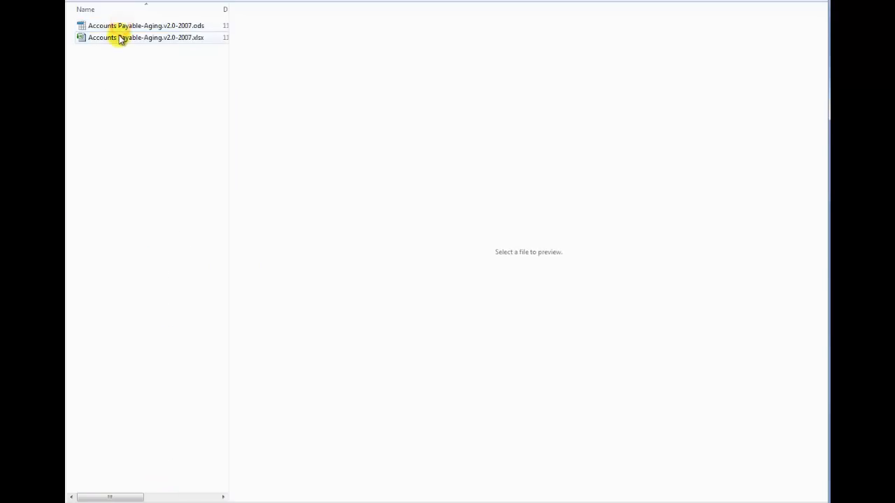
Return to the main template folders and open the C2 Repro Work Order folder with its blank work order workbook.
left_click(145, 36)
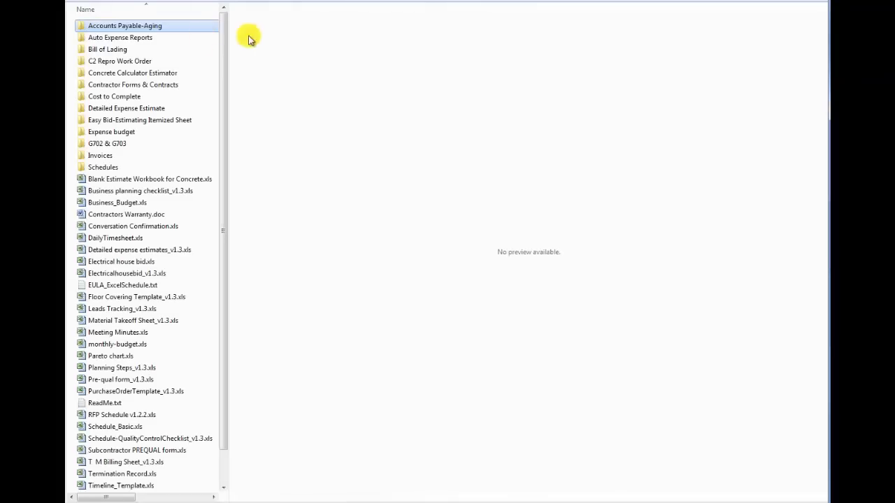
left_click(120, 36)
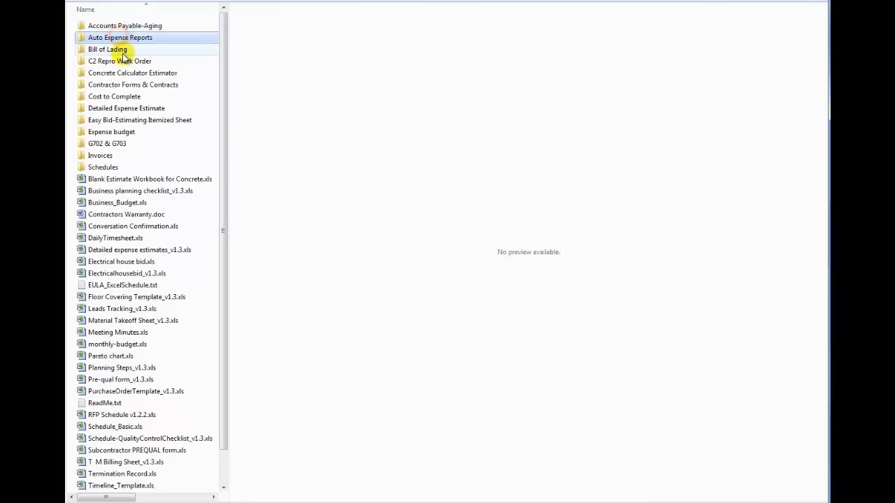
left_click(120, 62)
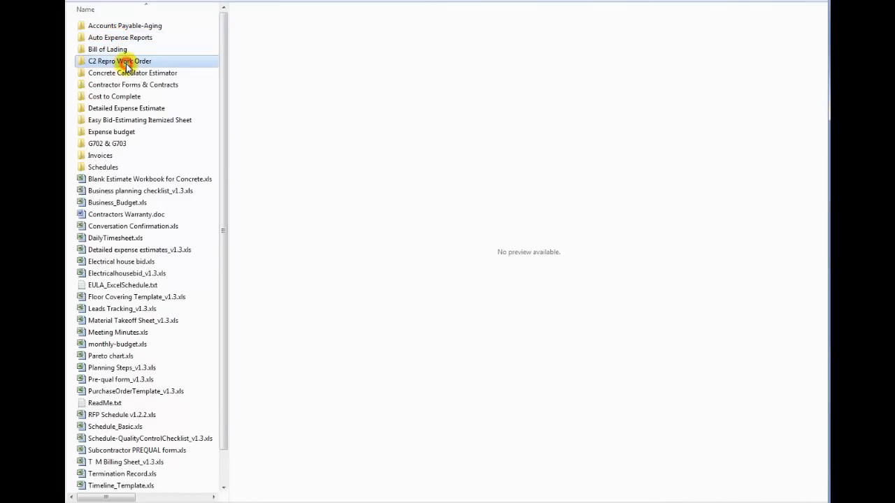
double_click(119, 62)
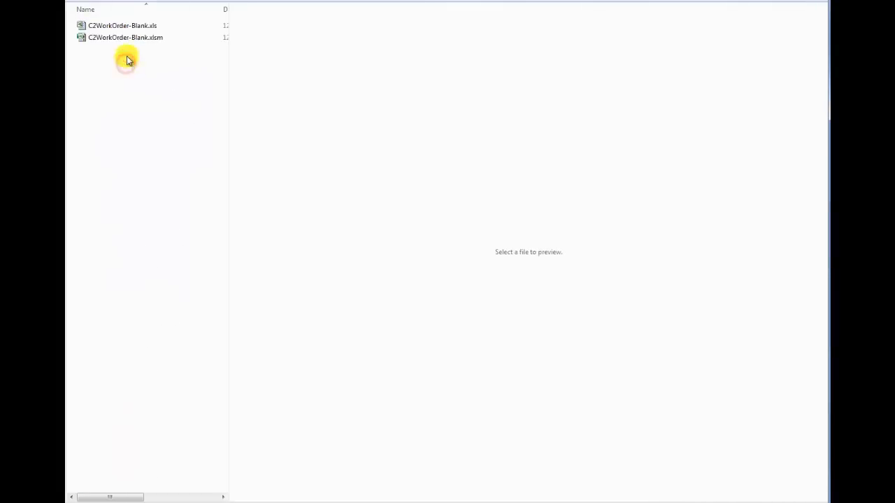
left_click(123, 25)
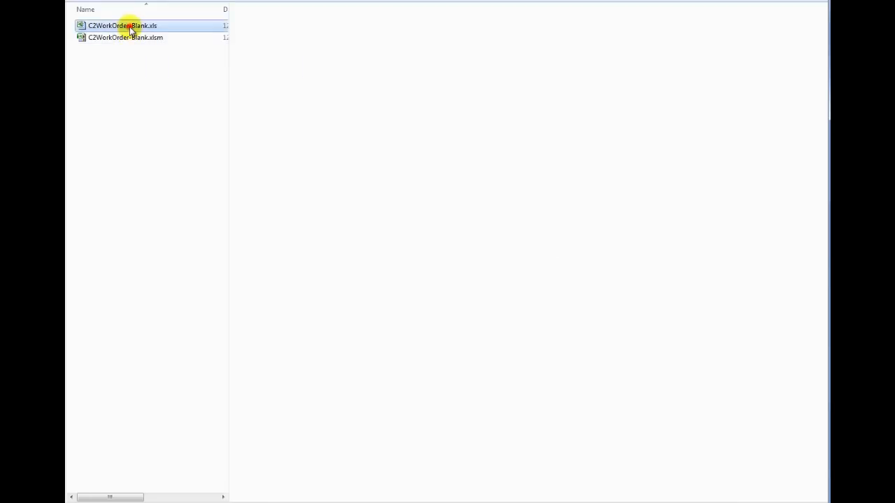
double_click(123, 25)
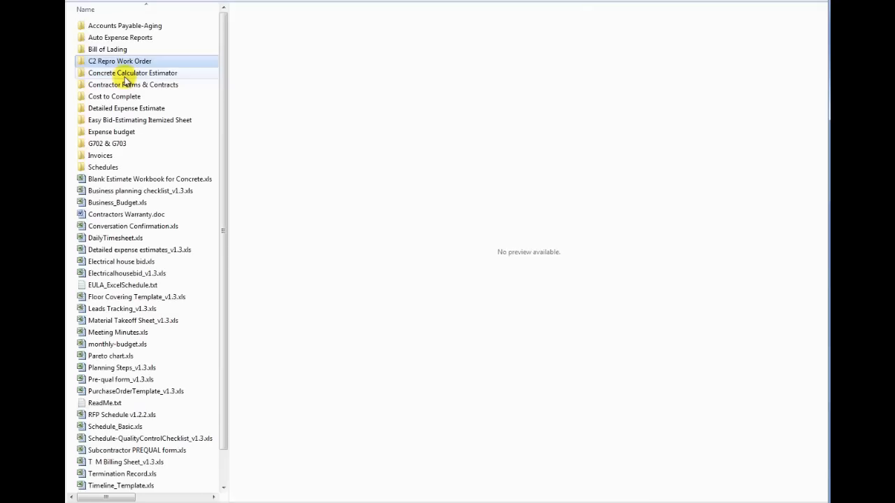
Open the Concrete Calculator Estimator folder, whose preview pane reports no preview available.
left_click(133, 72)
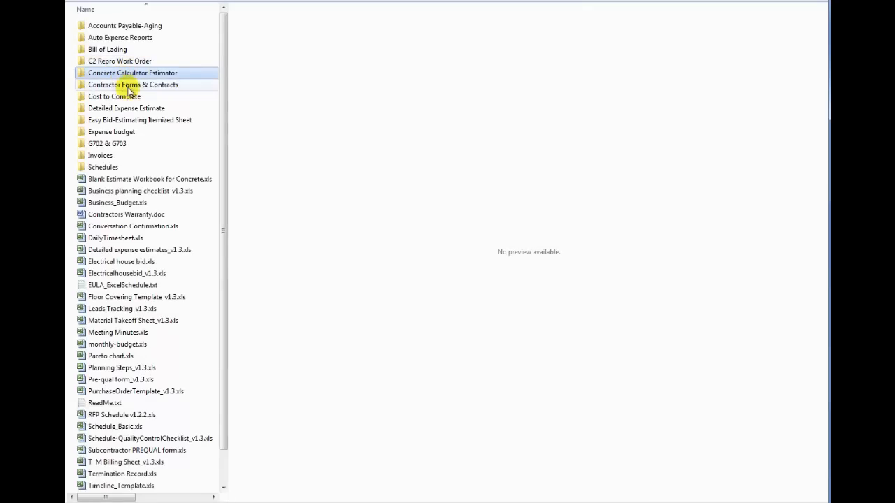
double_click(132, 73)
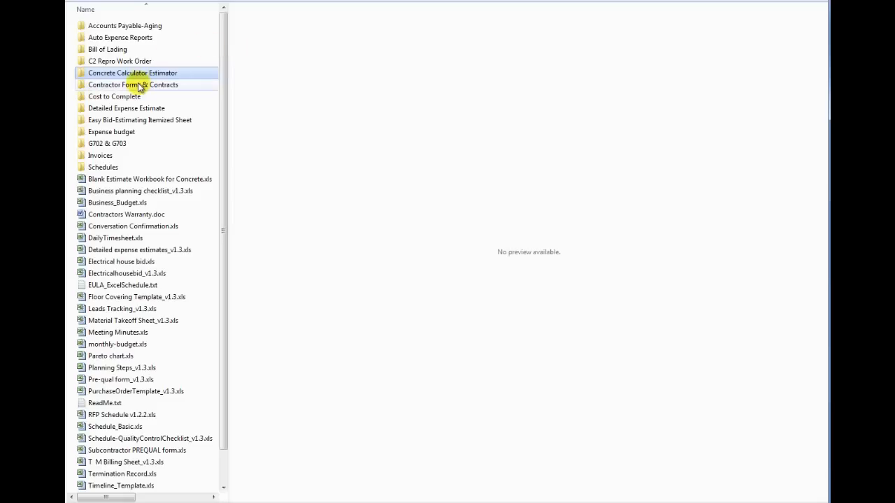
mouse_move(137, 97)
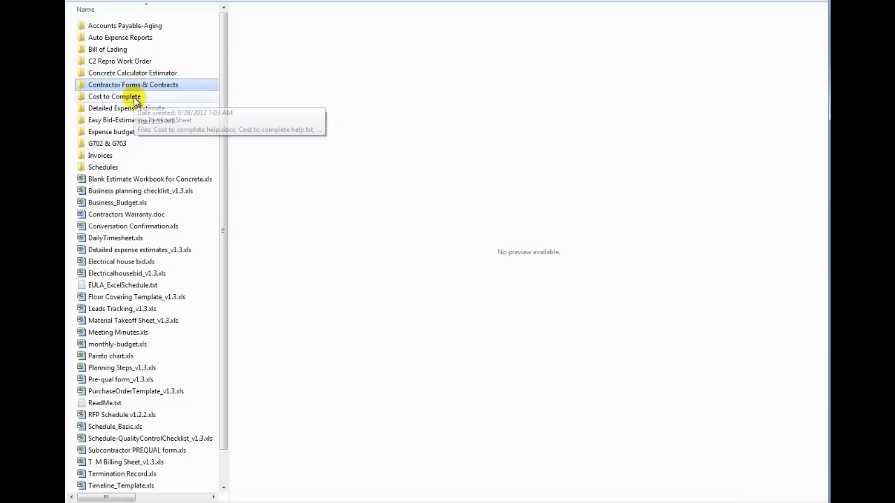
left_click(115, 96)
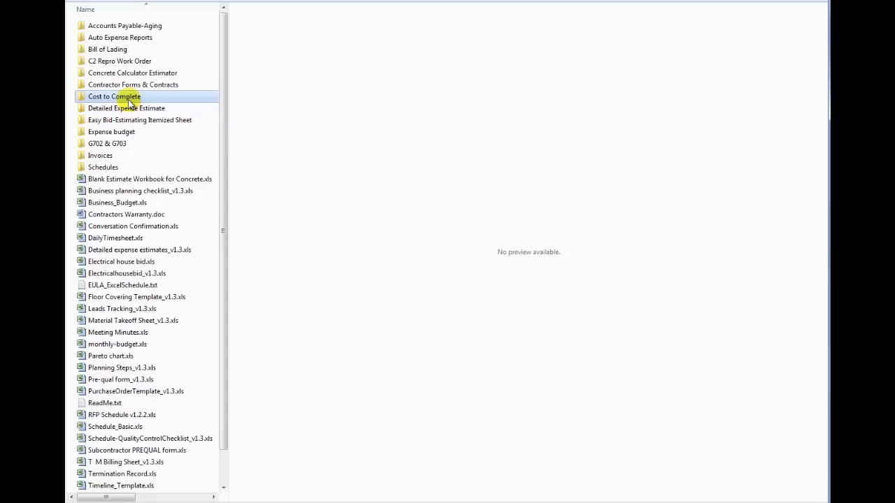
mouse_move(126, 108)
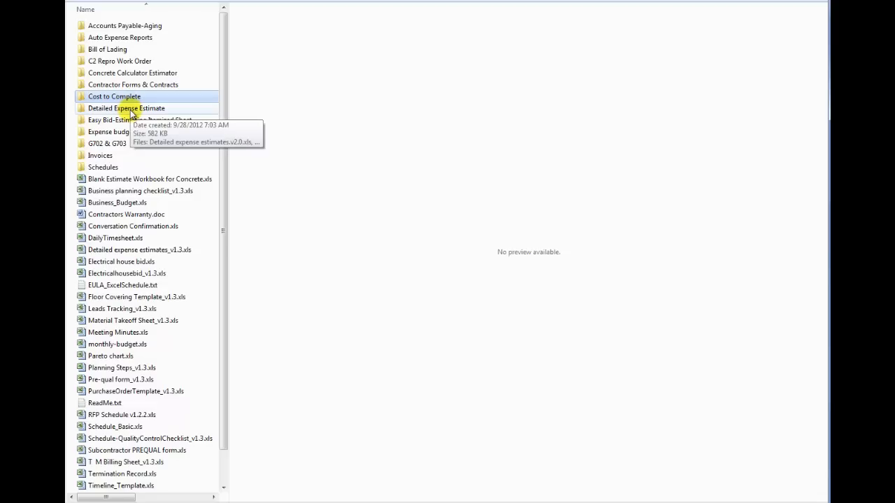
left_click(126, 108)
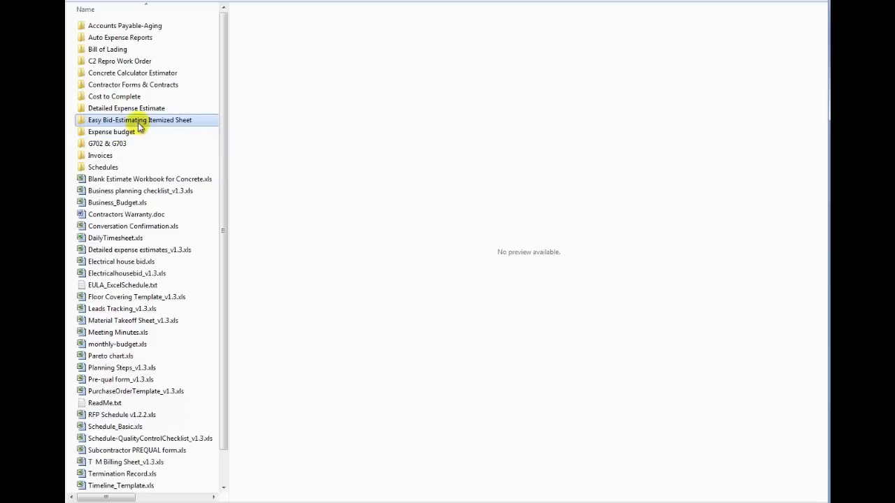
mouse_move(140, 121)
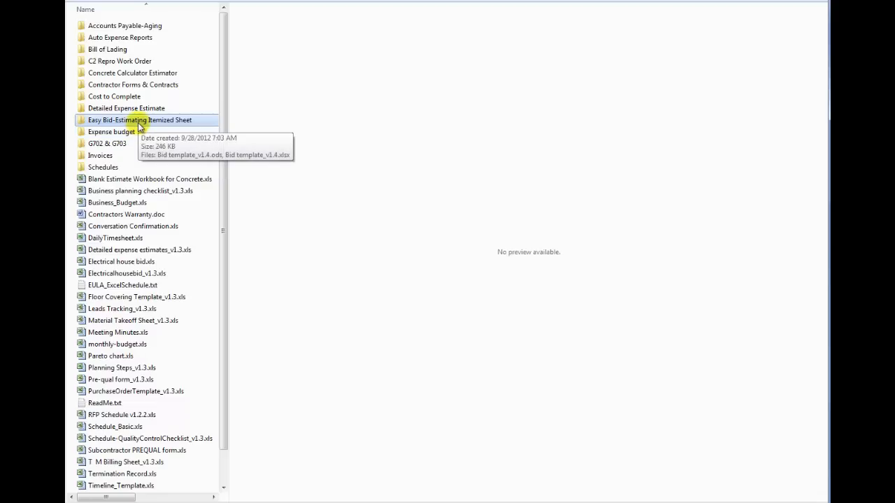
left_click(112, 132)
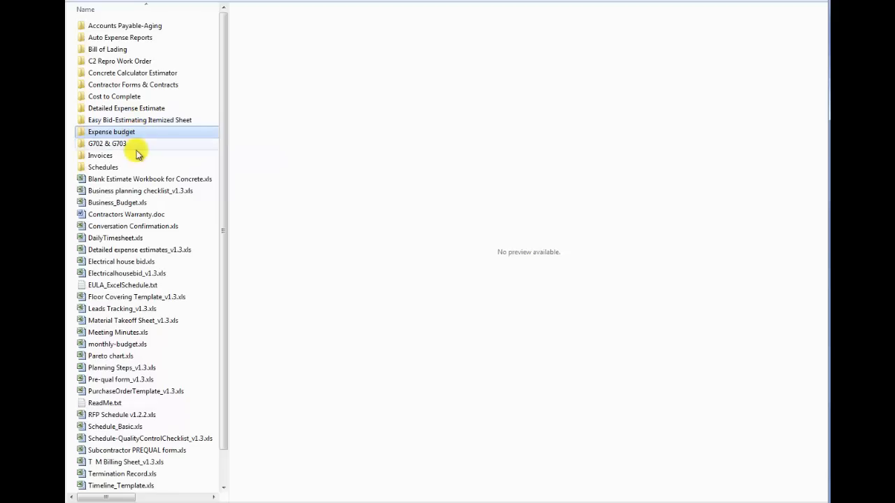
double_click(112, 132)
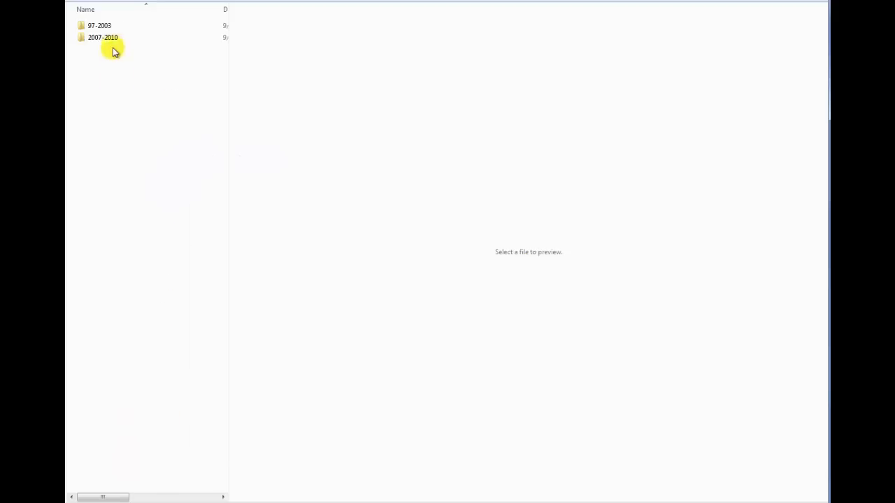
double_click(104, 36)
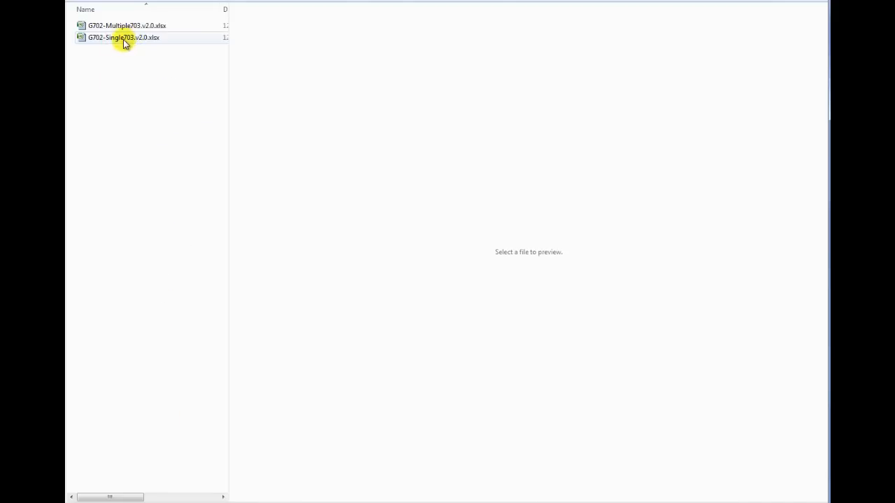
left_click(123, 36)
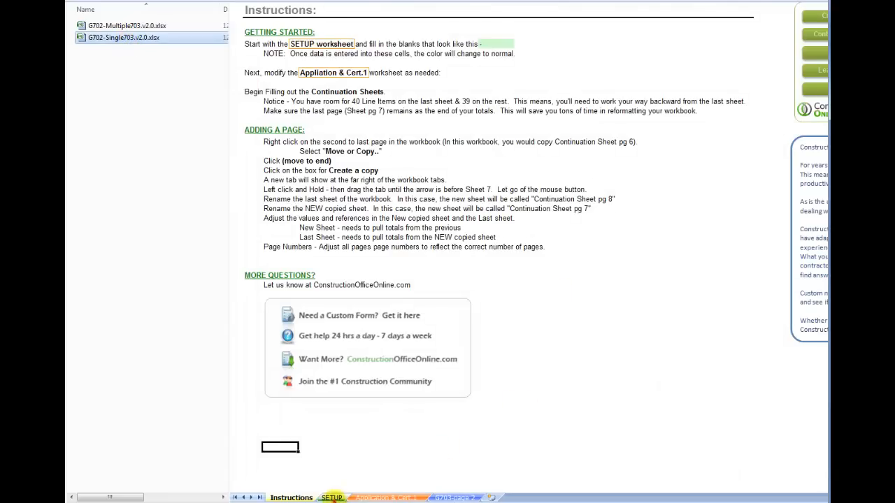
left_click(386, 498)
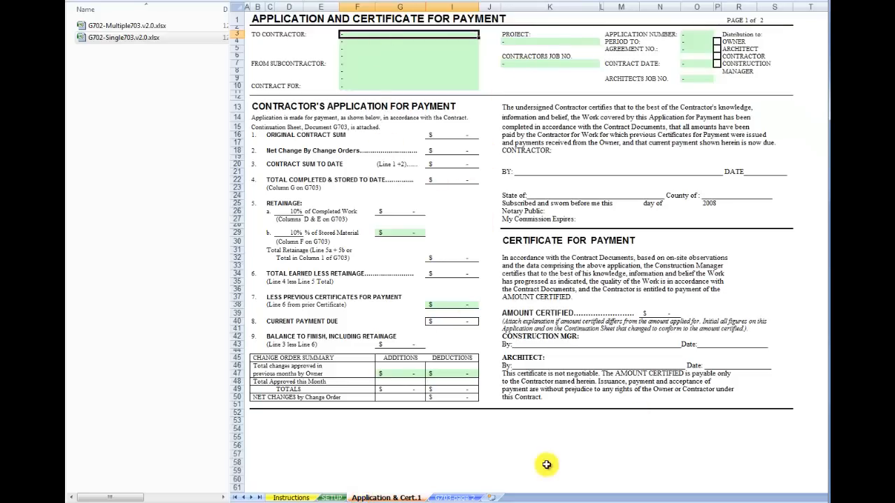
left_click(454, 497)
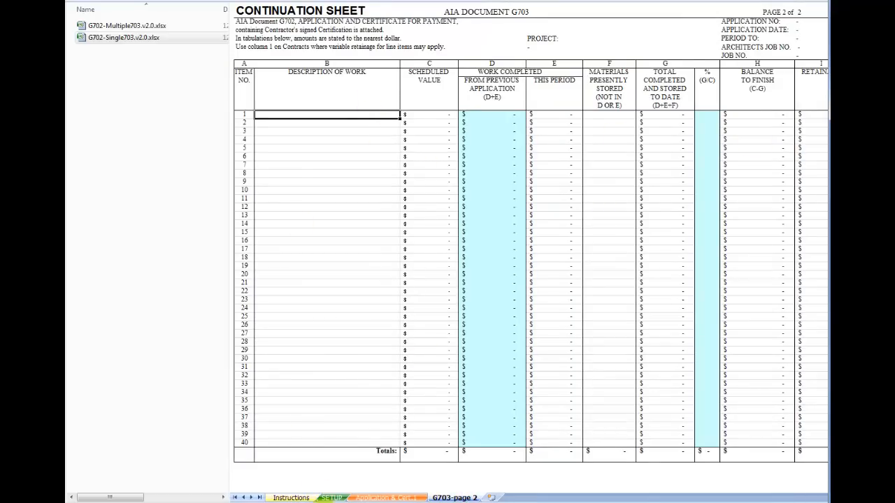
left_click(386, 497)
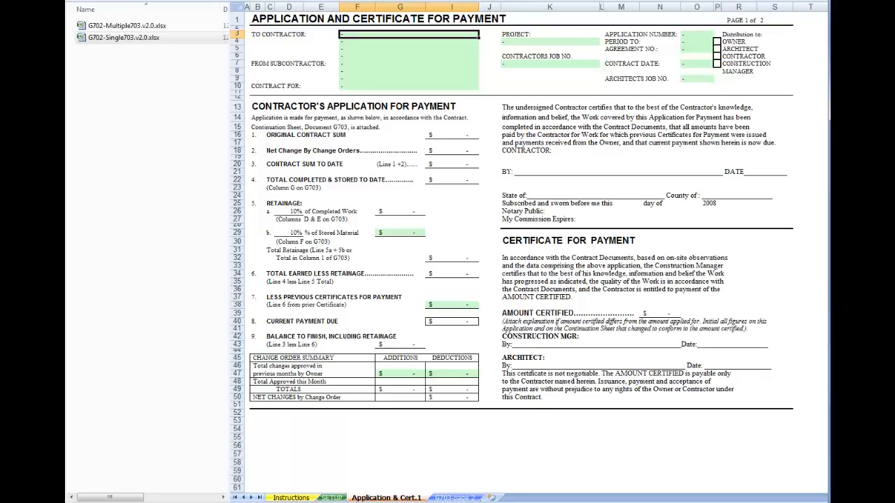
left_click(101, 155)
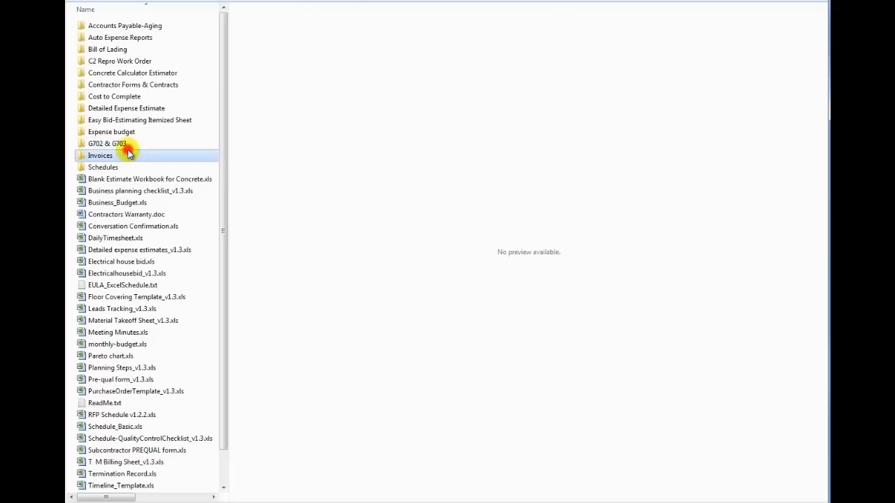
Open the Schedules folder and then its commercial 7-Day Schedule subfolder of Gantt files.
double_click(101, 155)
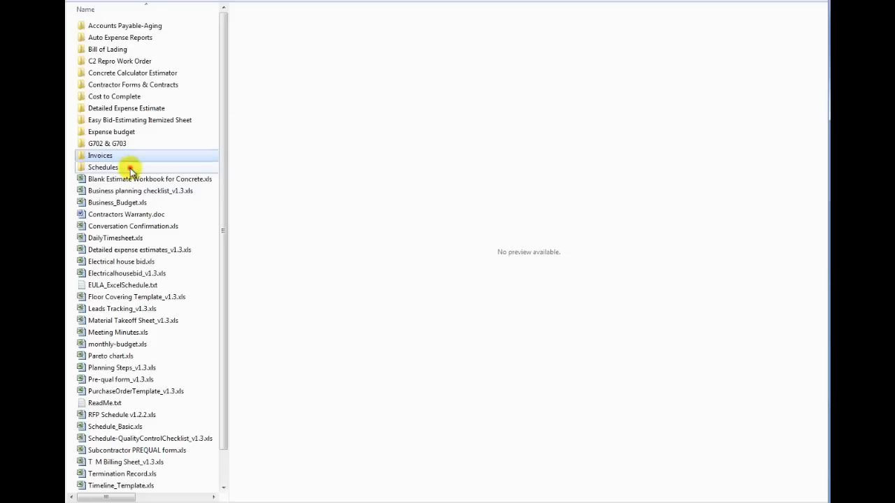
double_click(104, 168)
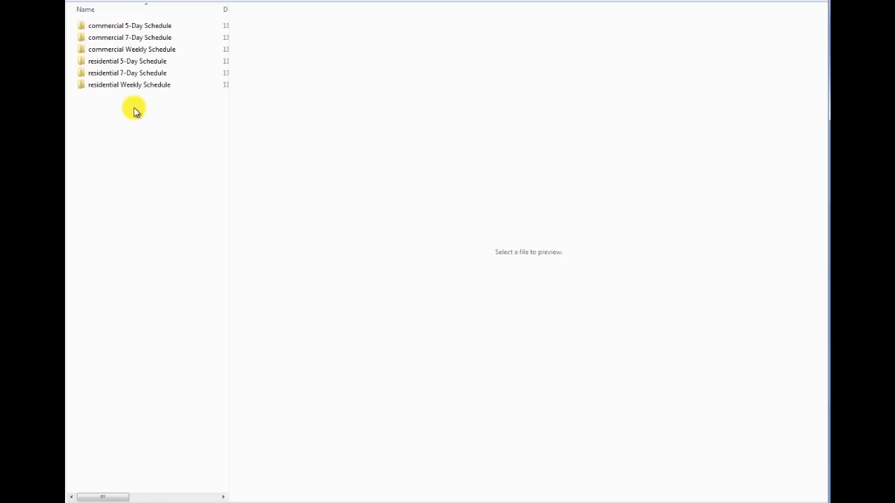
left_click(130, 36)
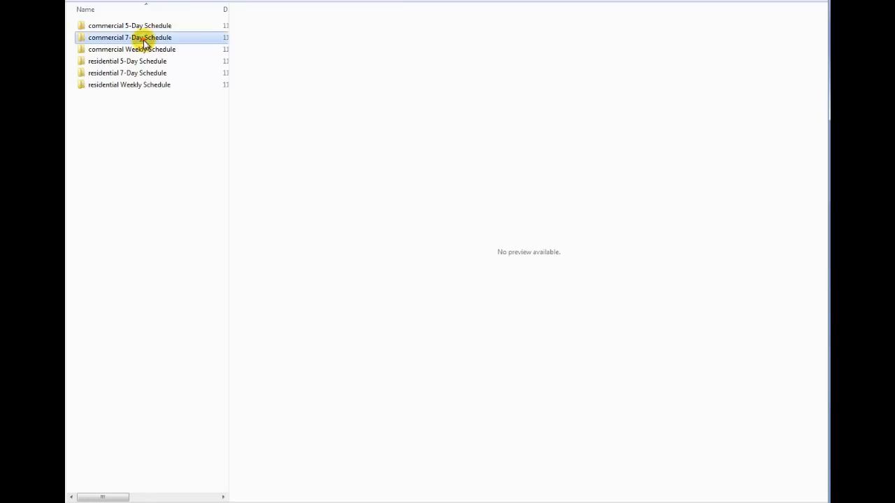
double_click(130, 36)
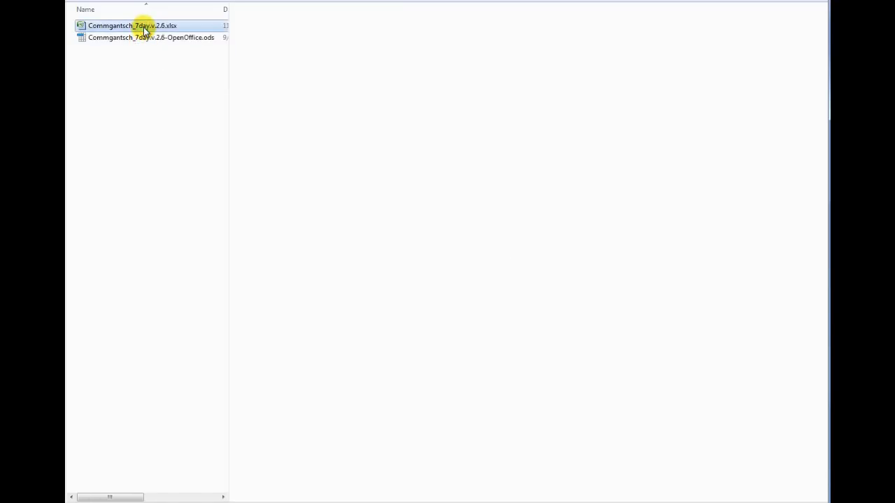
Preview the Excel 7-day Gantt schedule and select the bond/insurance and notice-to-proceed task cells.
double_click(131, 25)
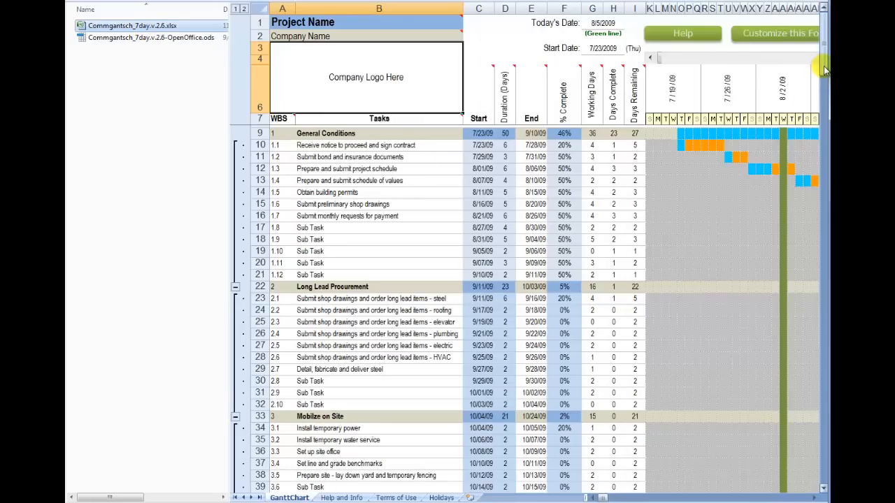
mouse_move(738, 196)
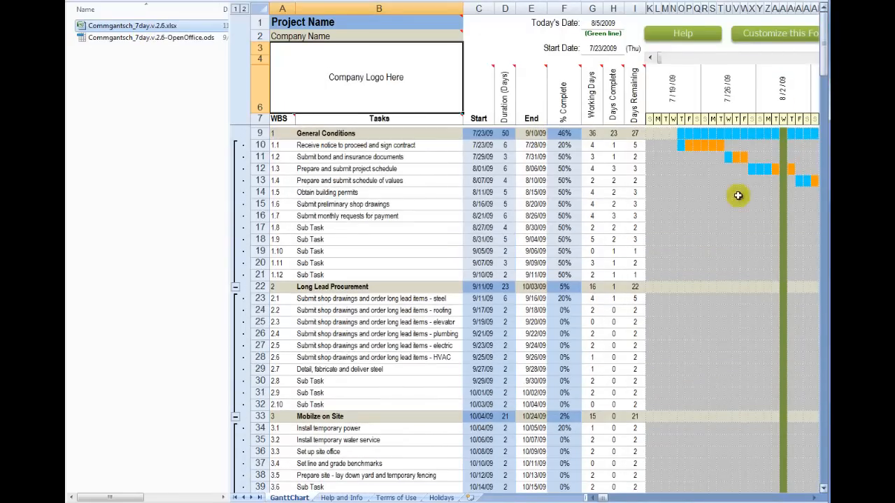
scroll("right", 3)
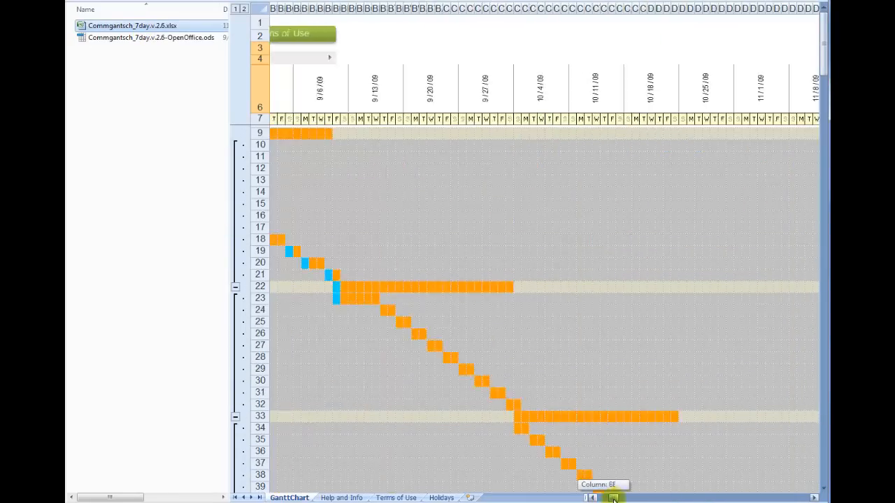
scroll("left", 3)
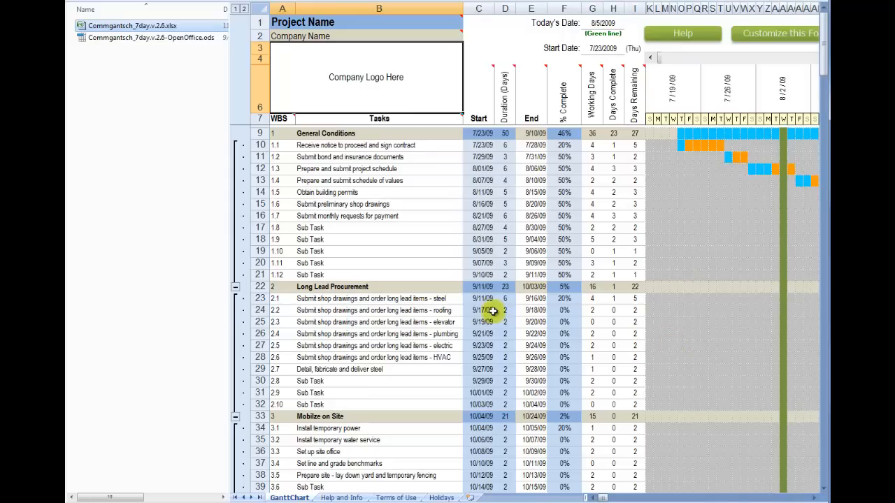
left_click(481, 300)
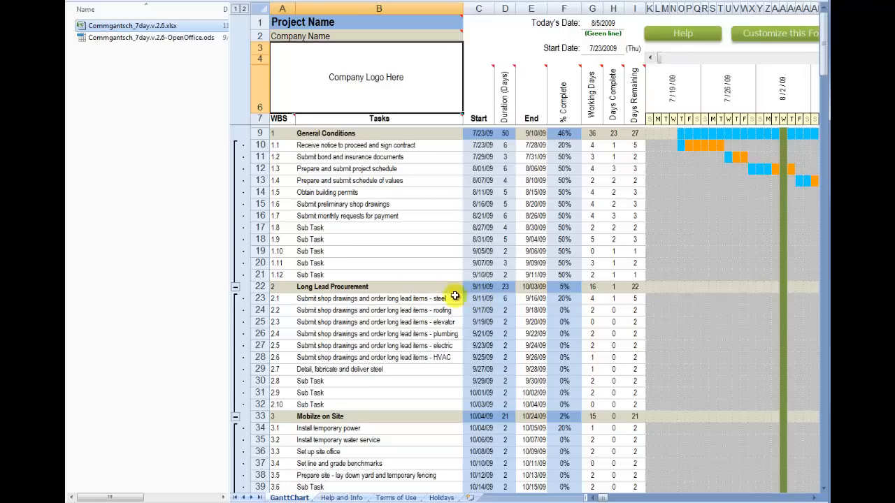
left_click(378, 156)
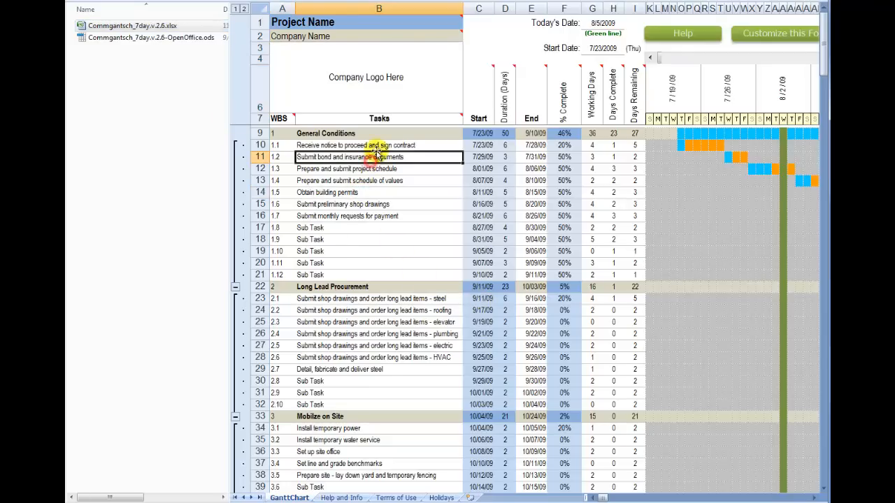
left_click(378, 144)
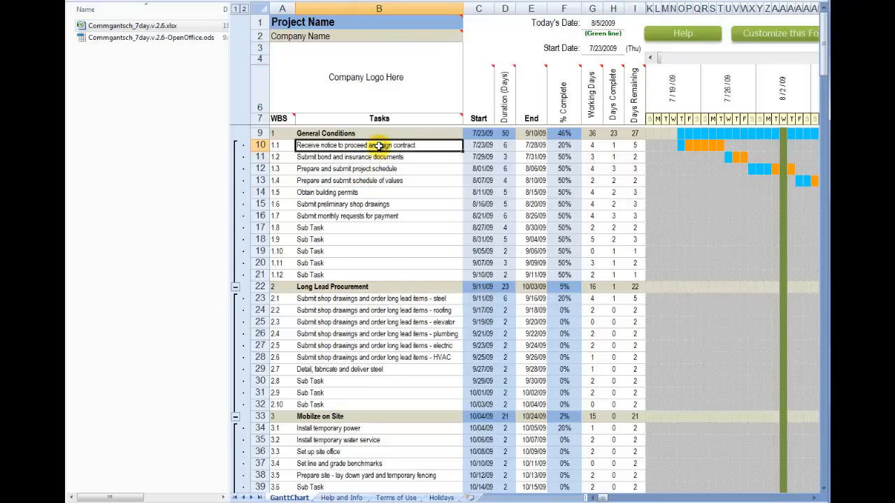